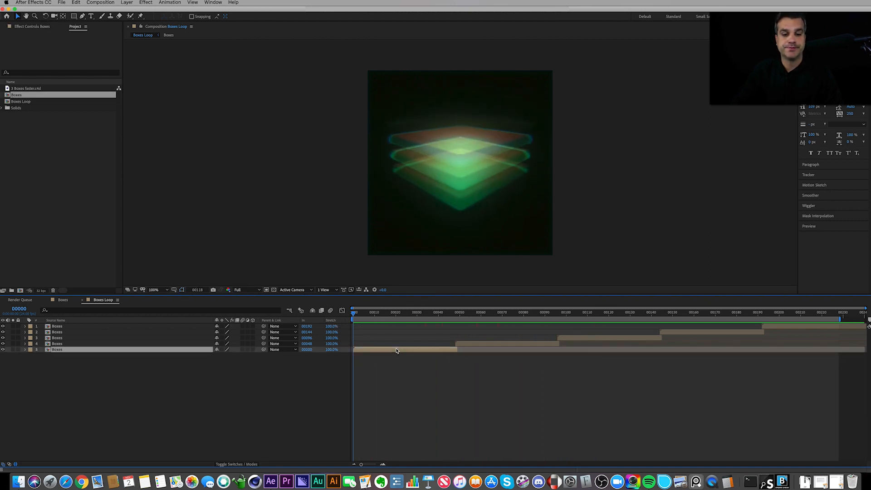
Switch to the Boxes composition and select its render and dark green solid layers.
click(168, 34)
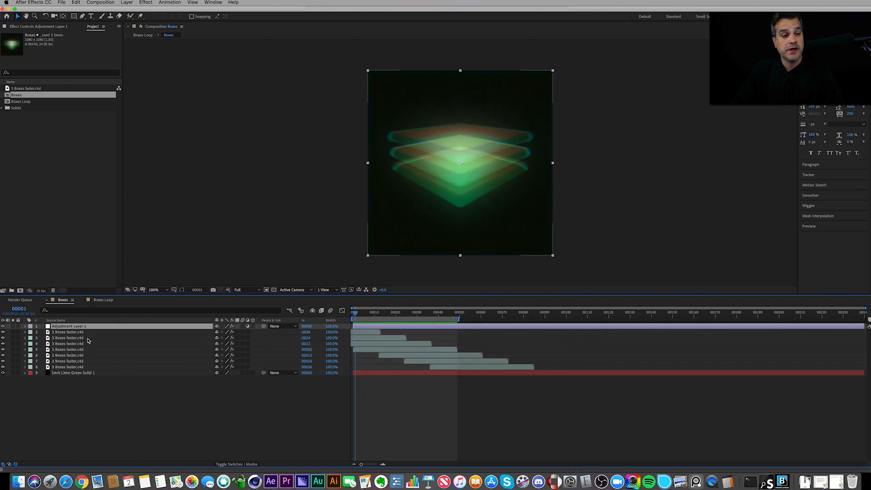
click(67, 332)
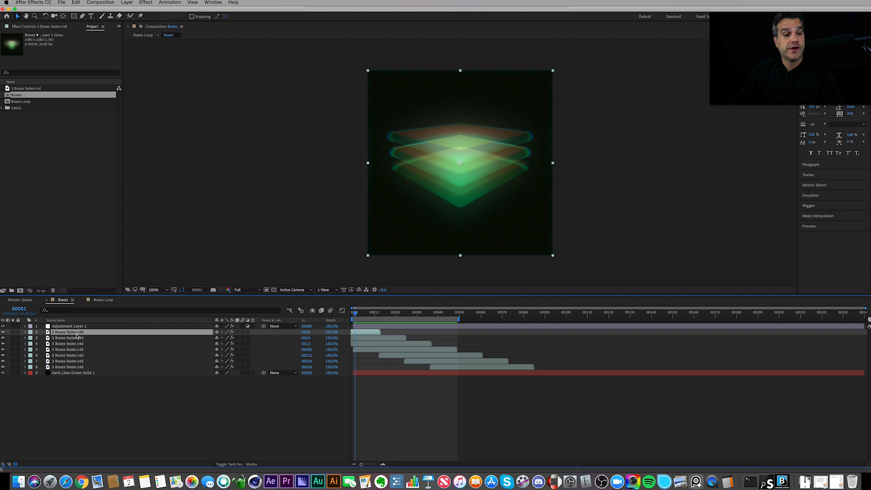
click(72, 372)
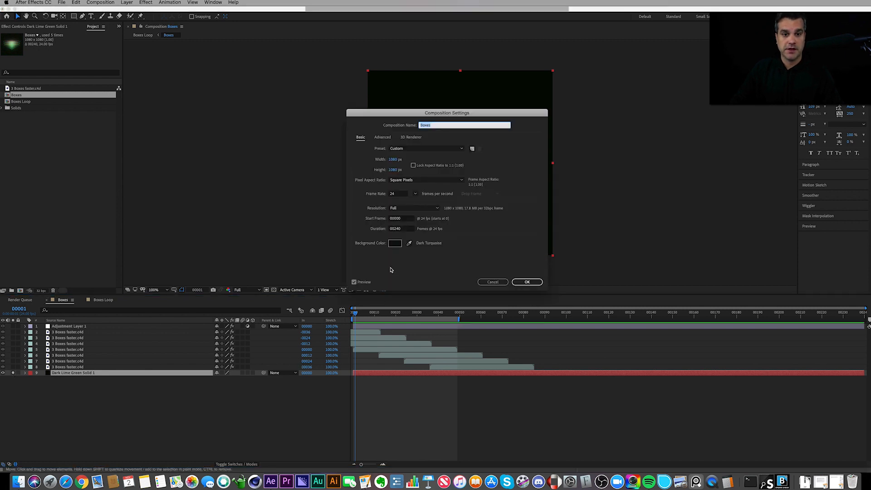
Set the Boxes composition background colour to a near-black shade and confirm.
click(396, 243)
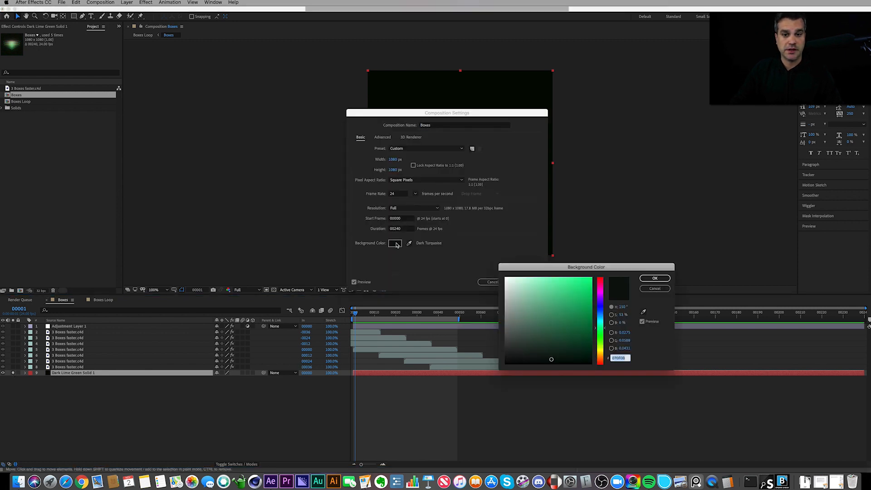
click(582, 354)
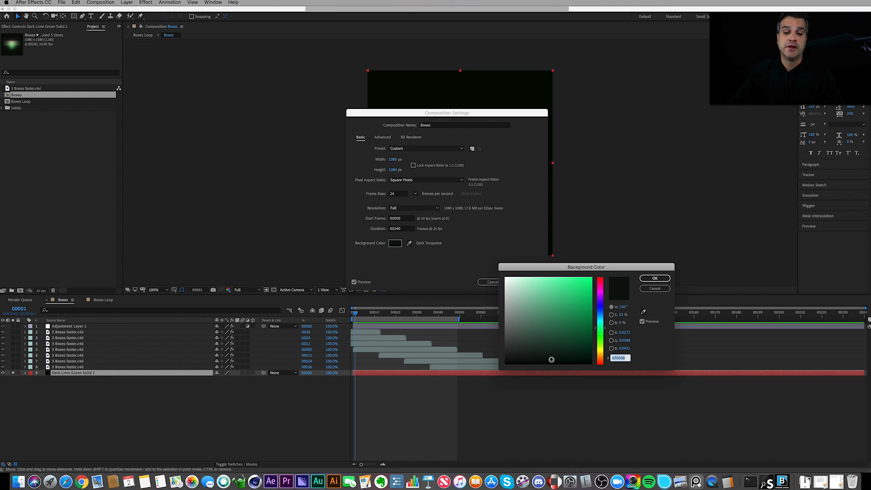
drag(586, 267, 492, 207)
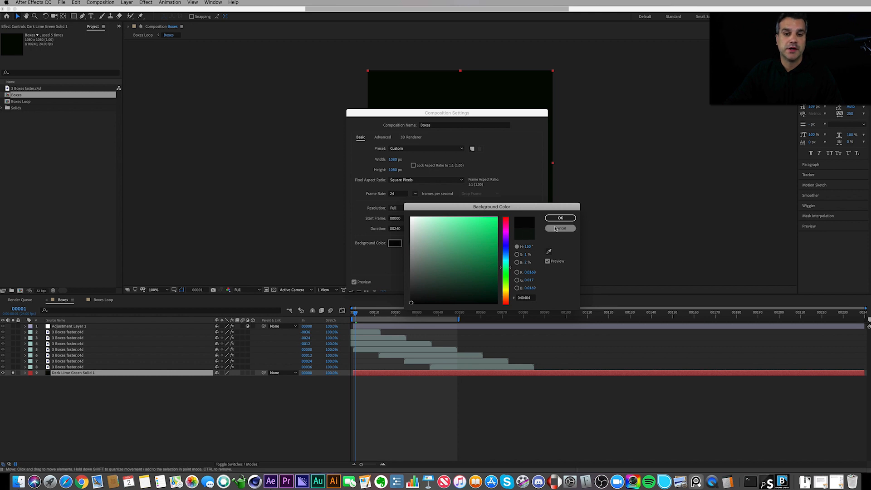
click(560, 218)
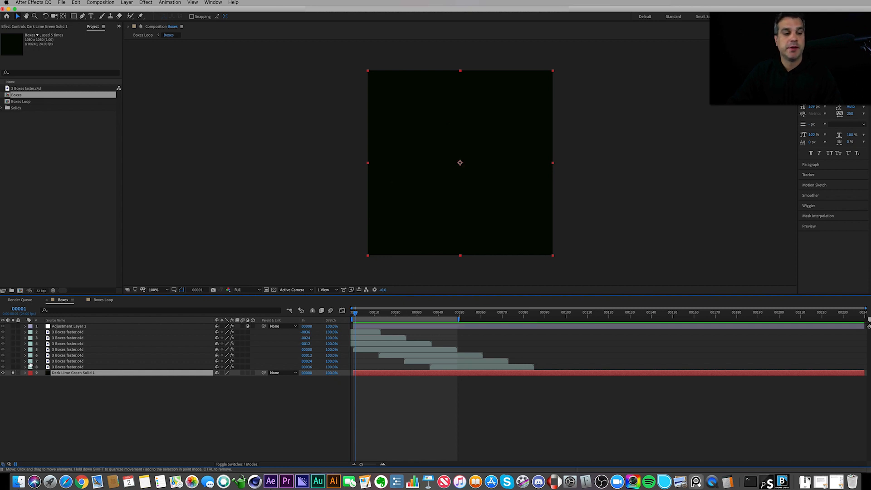
click(66, 332)
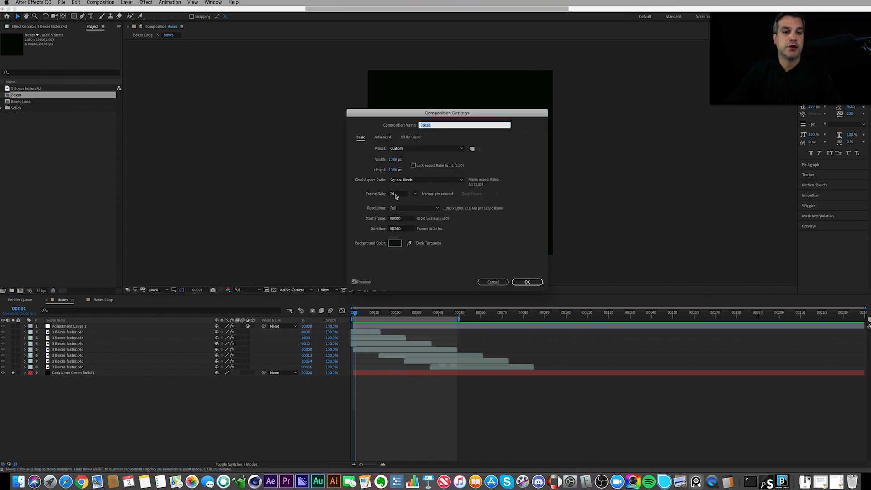
click(399, 193)
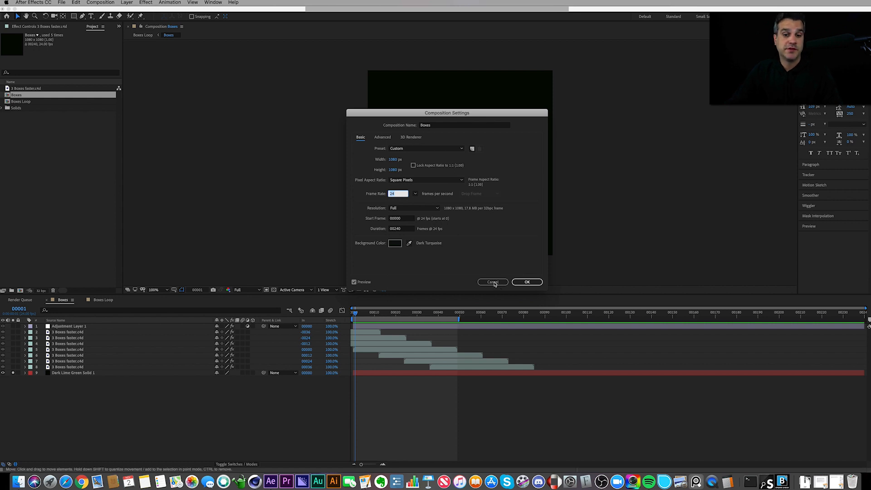
click(492, 282)
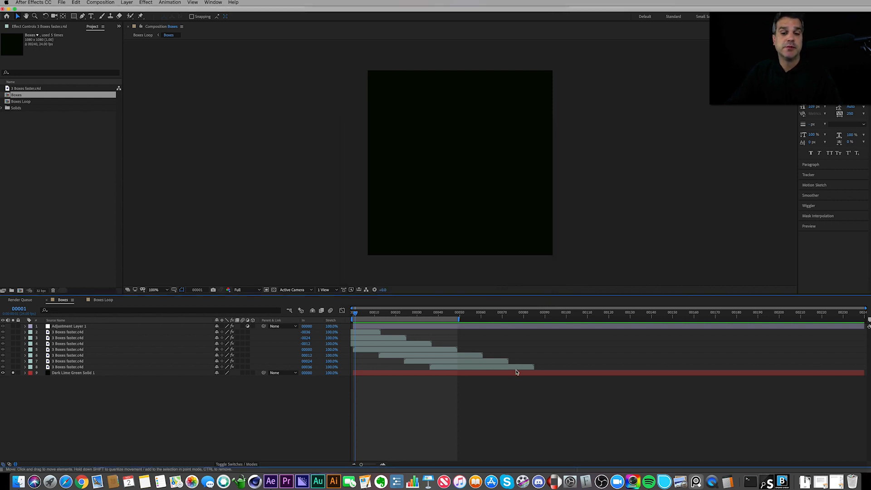
click(409, 313)
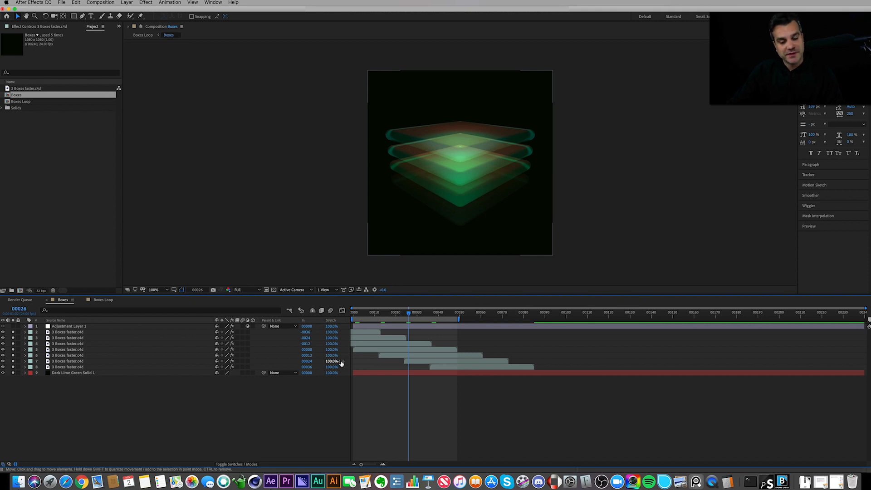
mouse_move(441, 359)
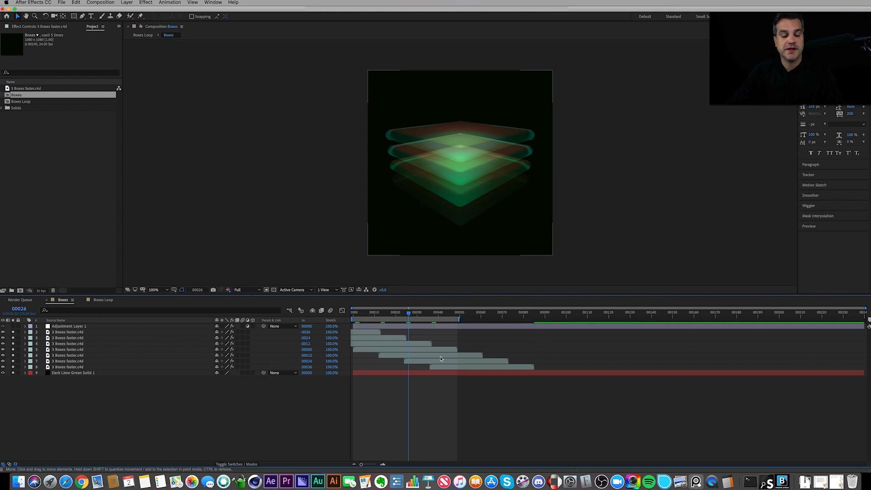
mouse_move(255, 481)
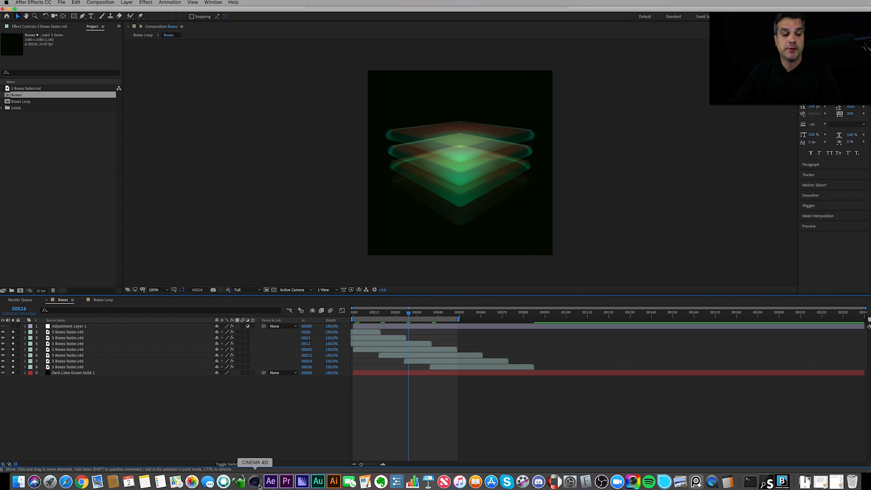
Review Cinema 4D render and project settings: 1080×1080 output, 24 fps, frames 0–48.
click(254, 481)
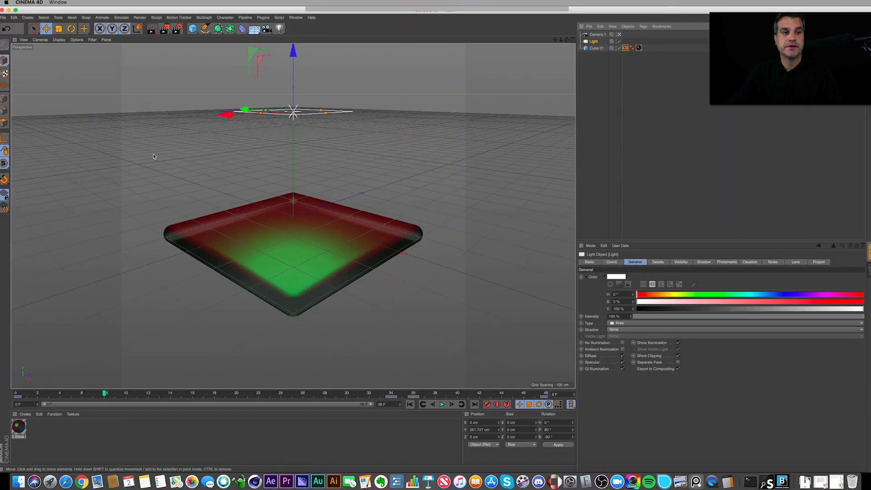
mouse_move(428, 288)
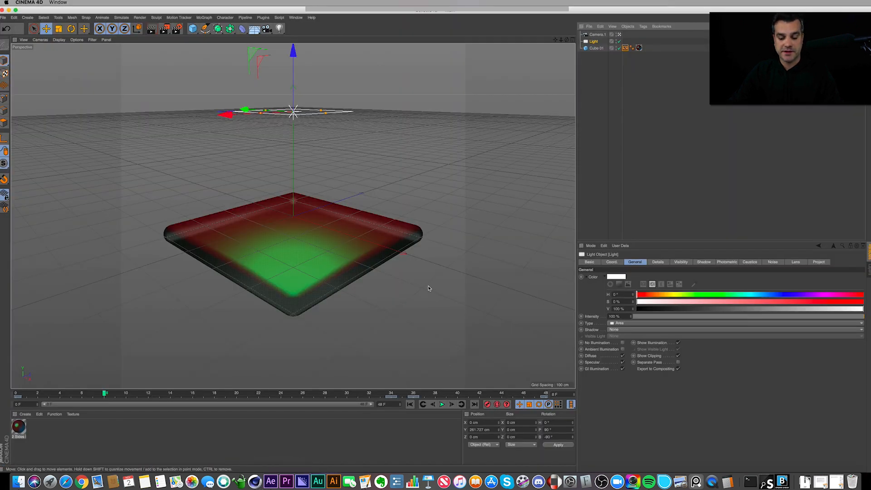
mouse_move(177, 28)
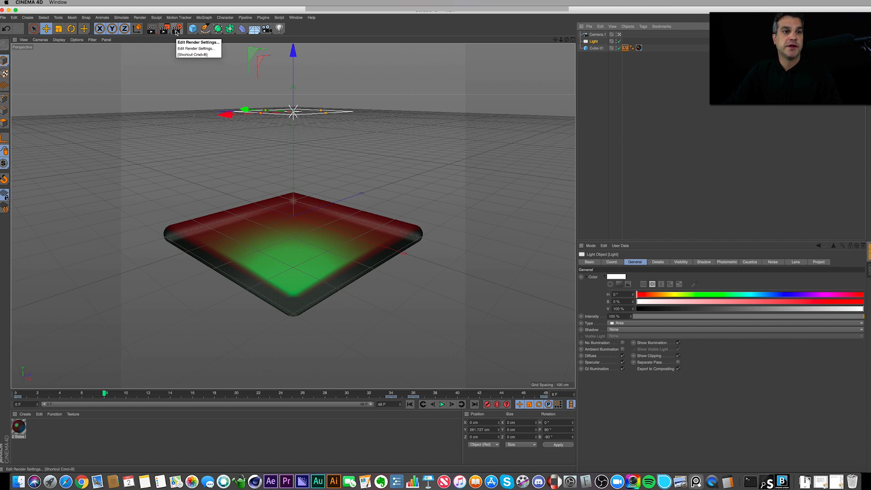
click(175, 29)
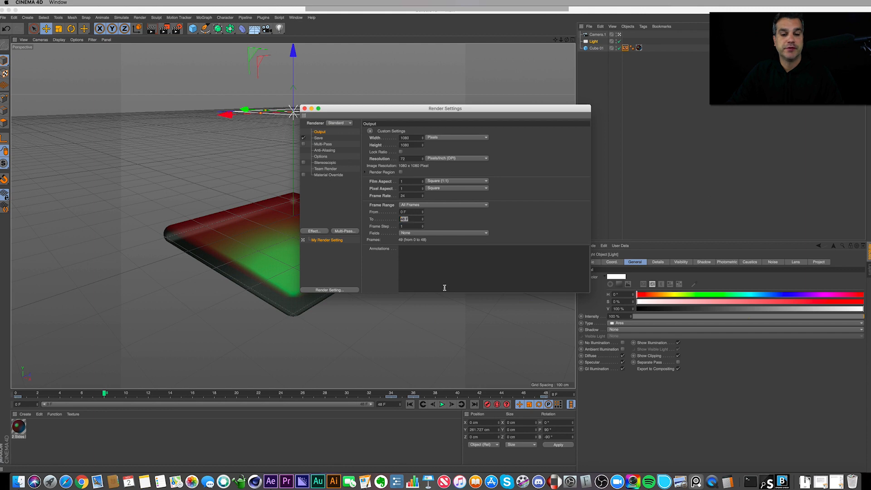
mouse_move(433, 203)
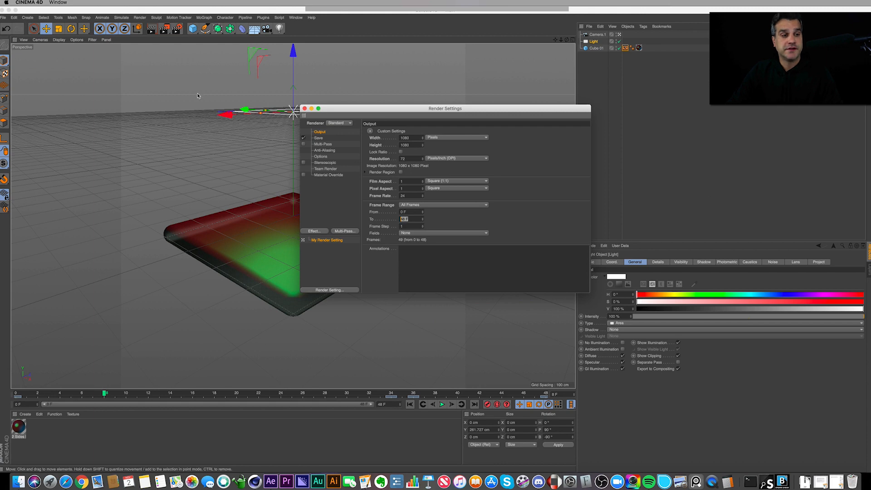
click(13, 17)
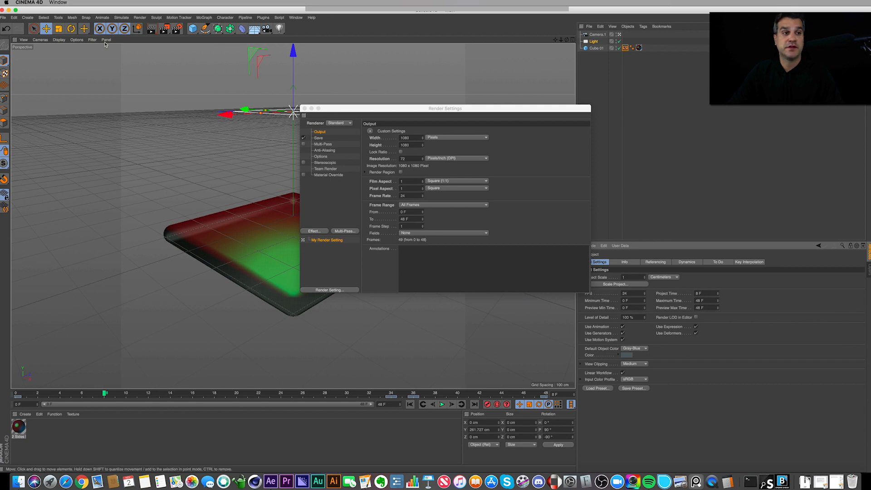
click(14, 17)
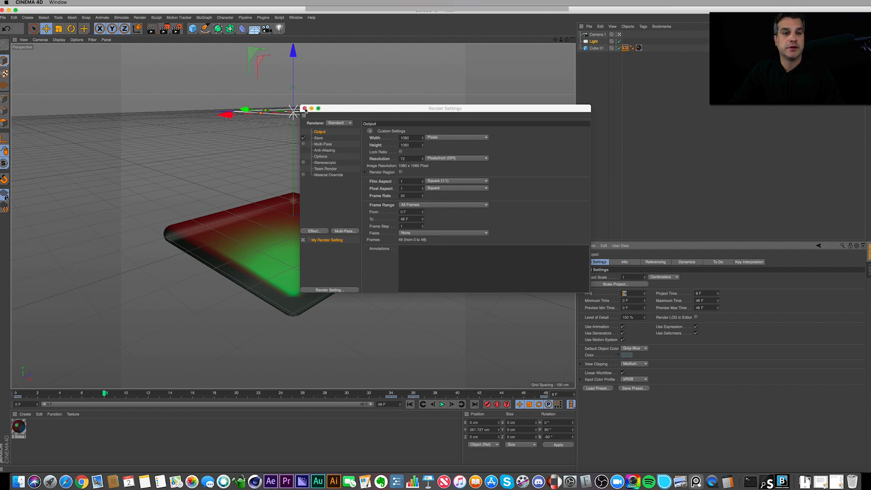
click(305, 108)
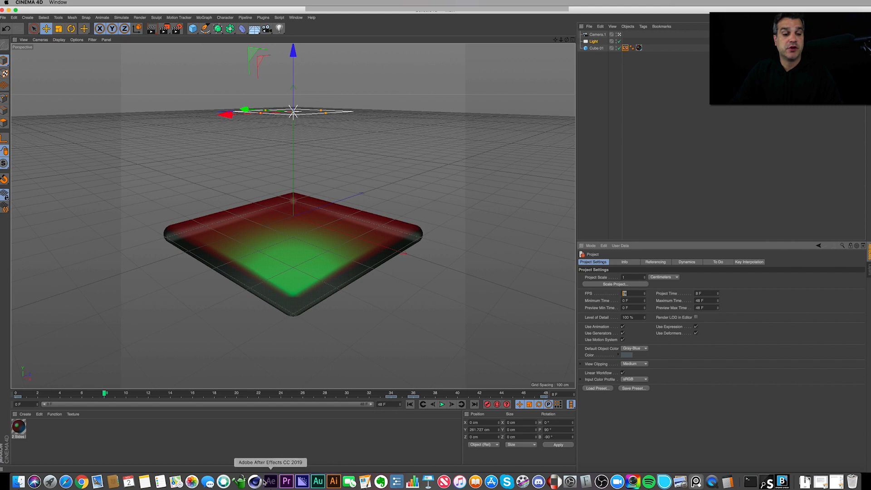
click(270, 482)
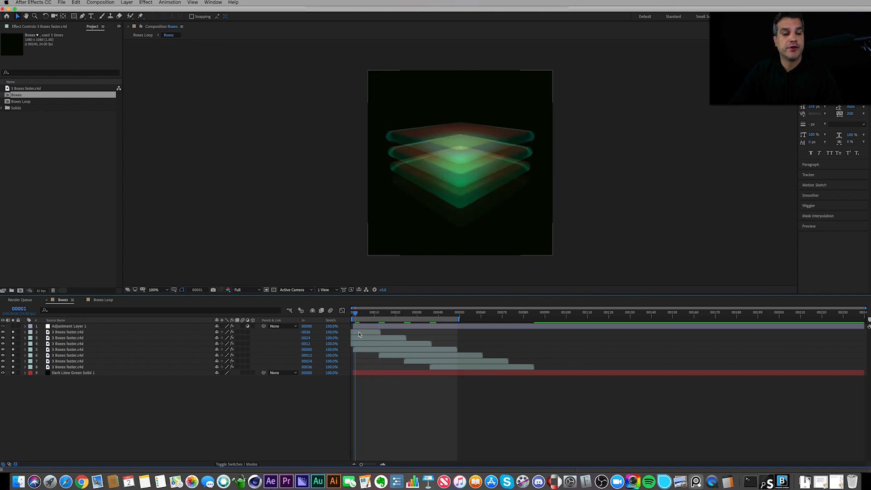
click(66, 332)
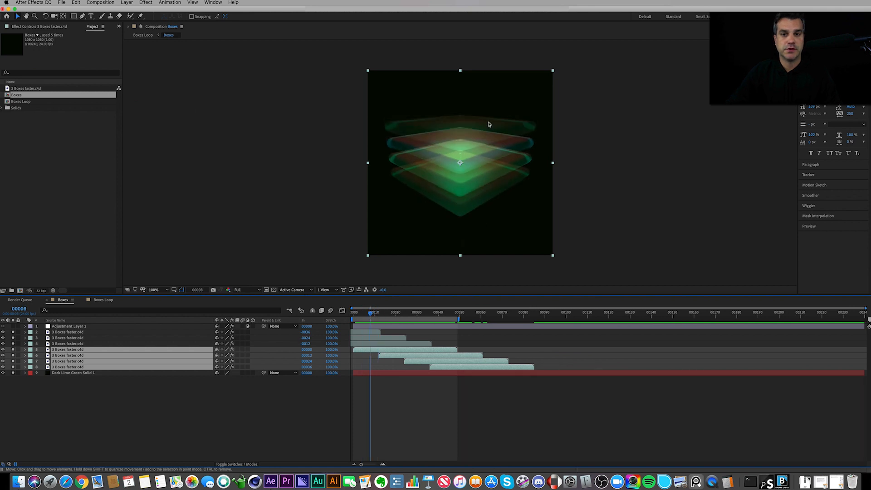
mouse_move(371, 314)
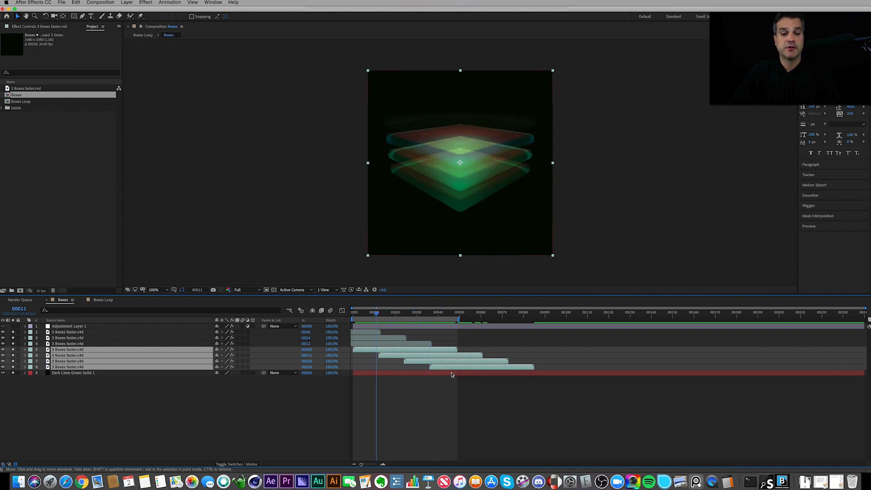
mouse_move(406, 354)
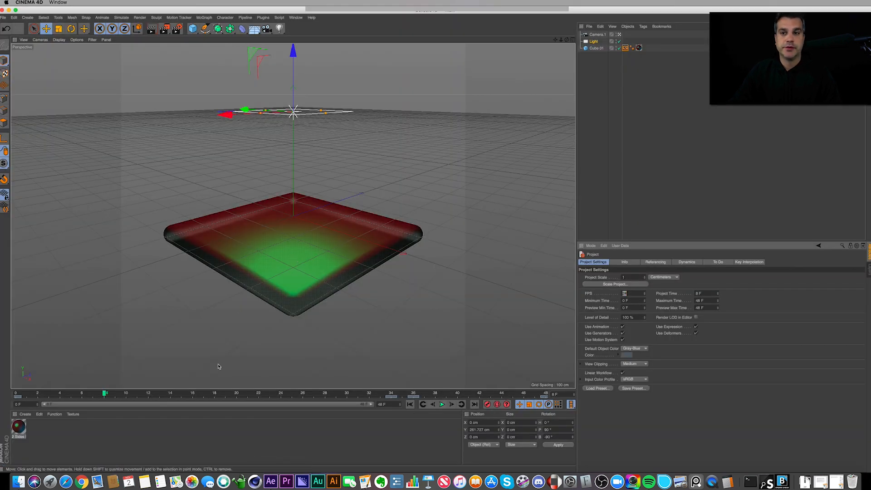
Inspect the cube objects and hide the green-and-red rounded slab.
click(596, 48)
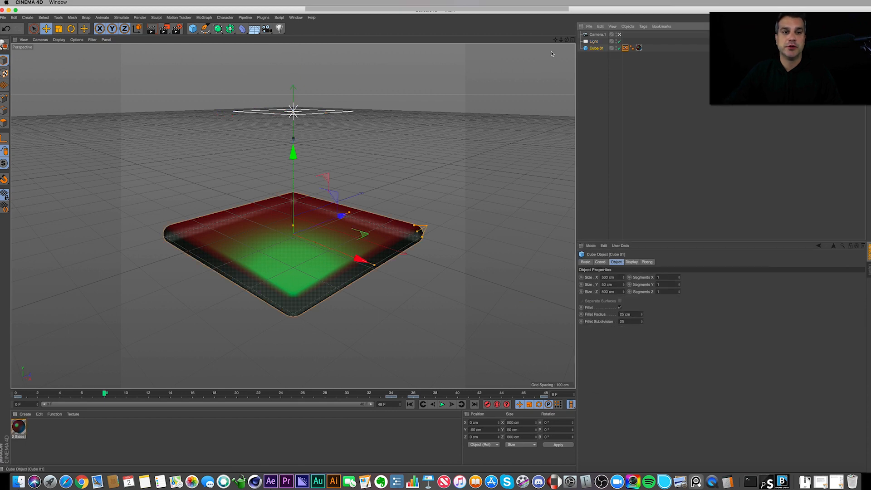
click(28, 18)
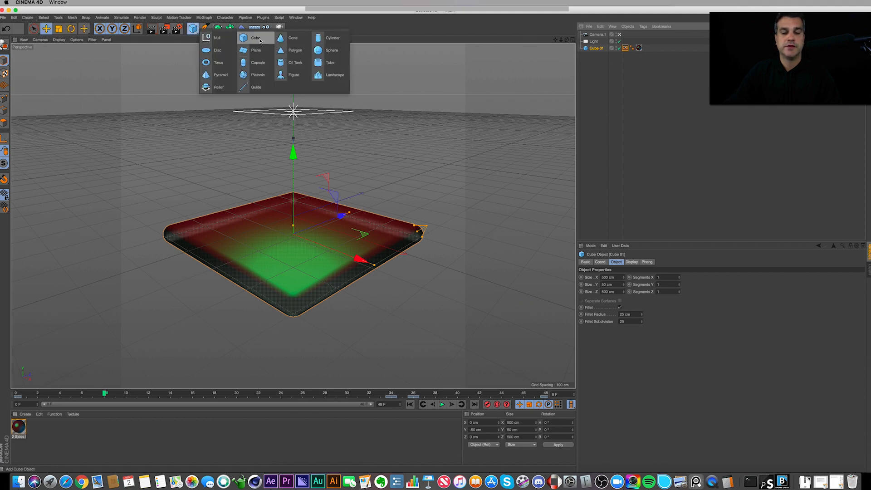
click(255, 38)
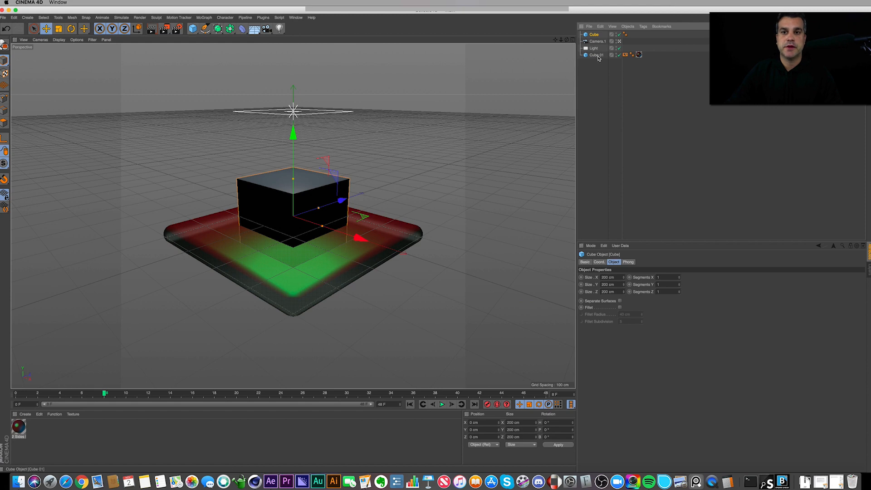
click(596, 55)
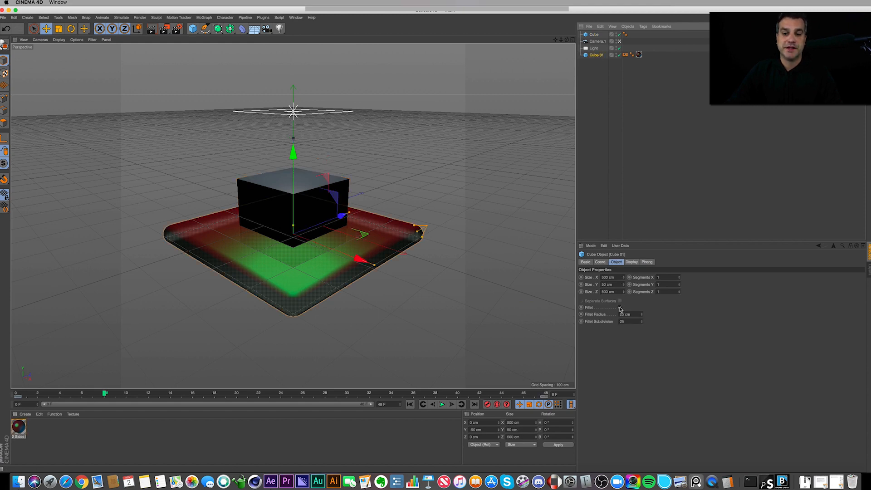
click(620, 307)
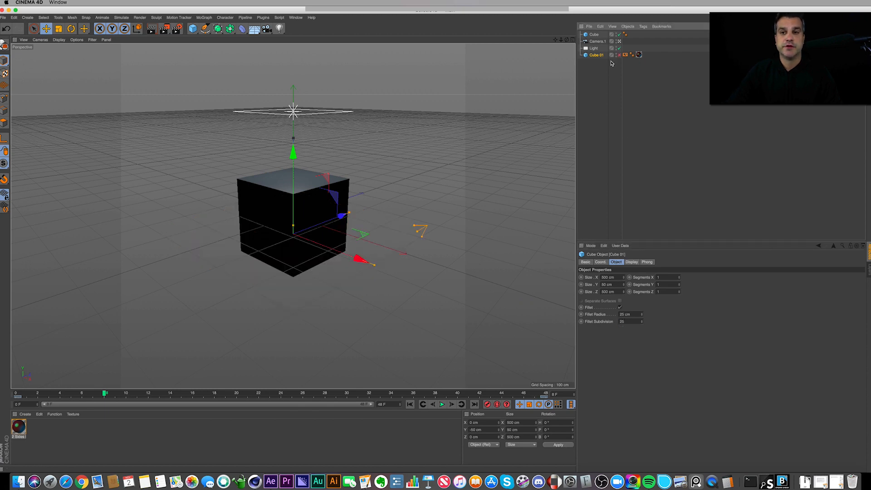
Give the Cube rounded edges, size 500×50×500 and fillet radius 25.
click(595, 34)
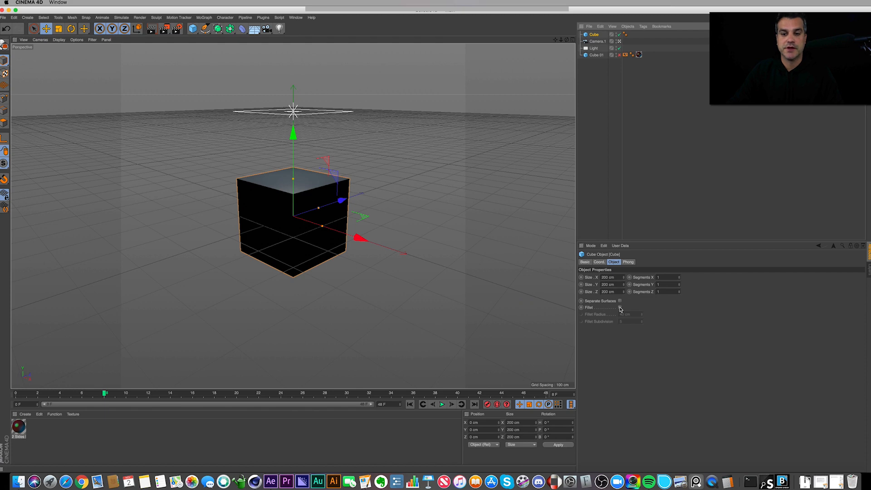
click(621, 308)
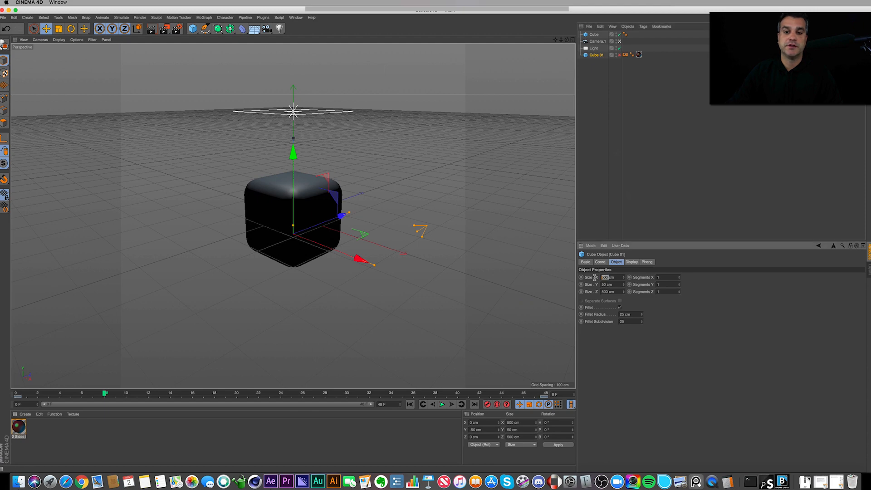
click(612, 285)
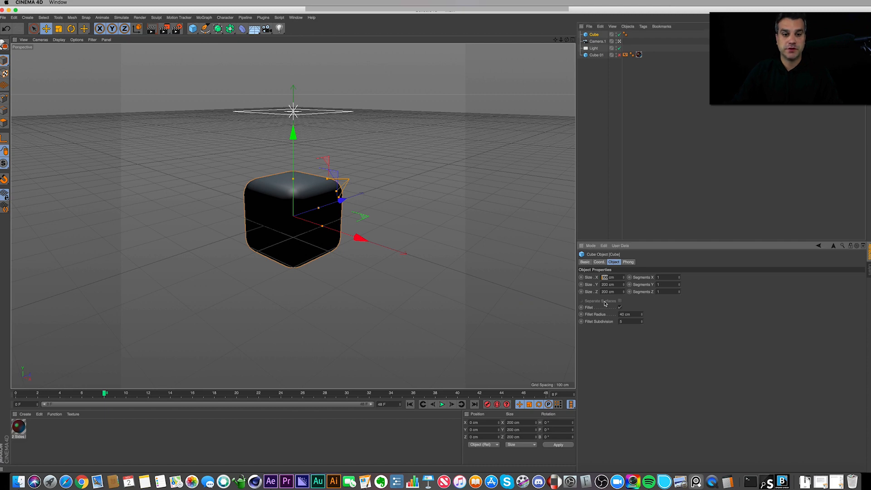
text(500)
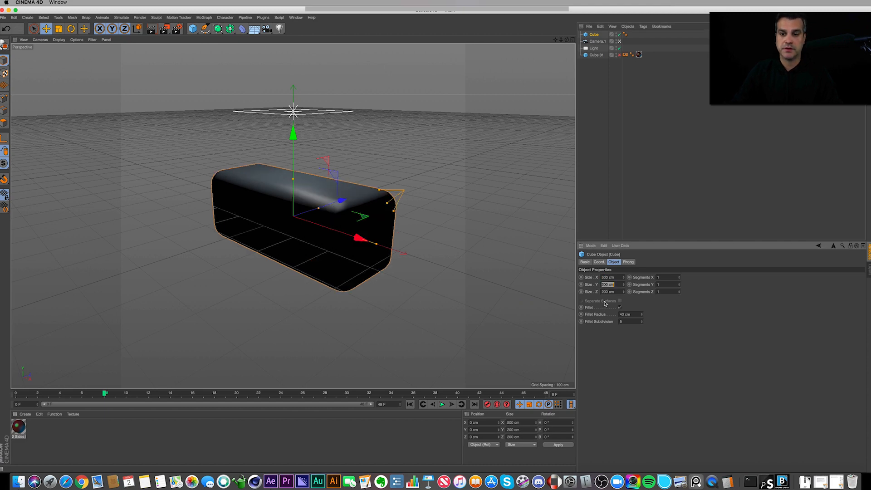
text(50)
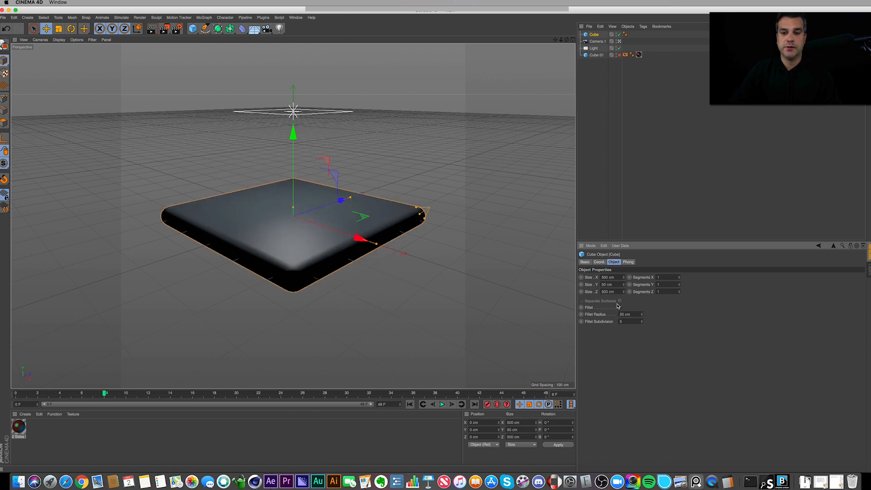
click(620, 308)
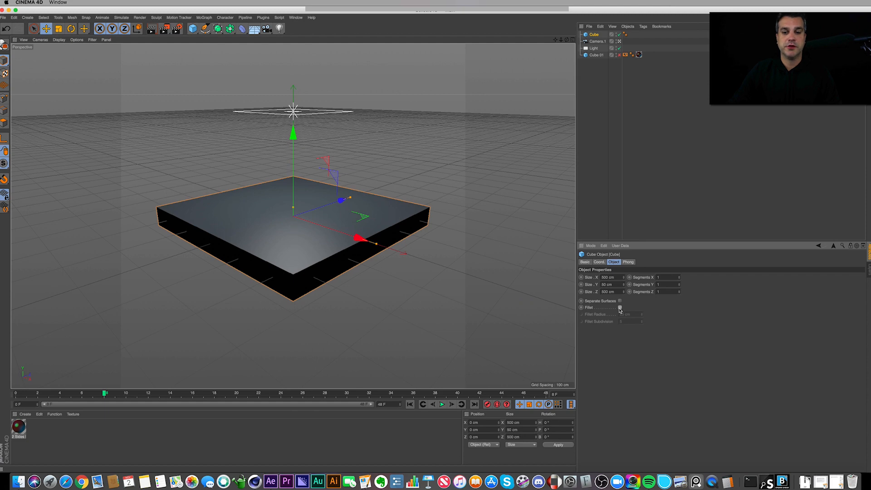
click(619, 307)
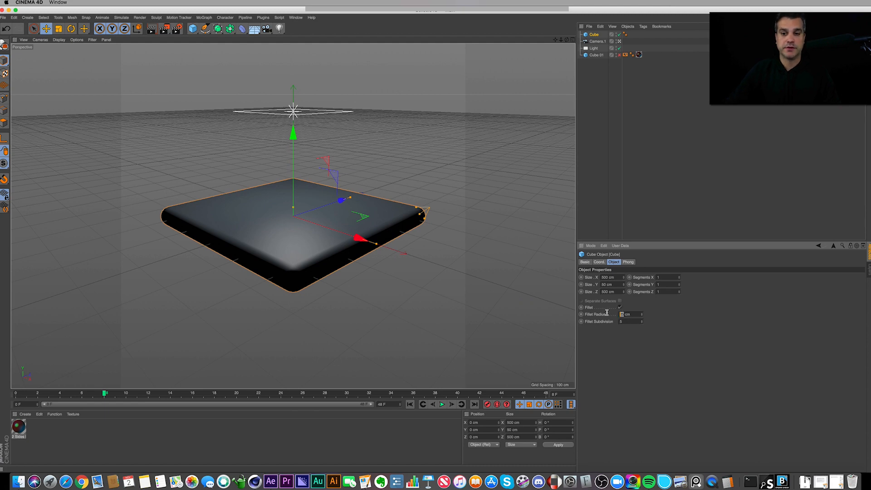
text(5)
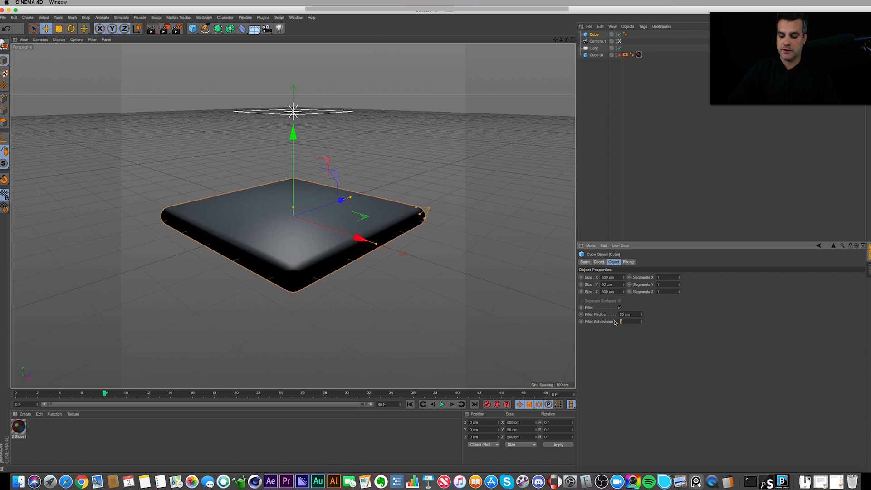
text(25)
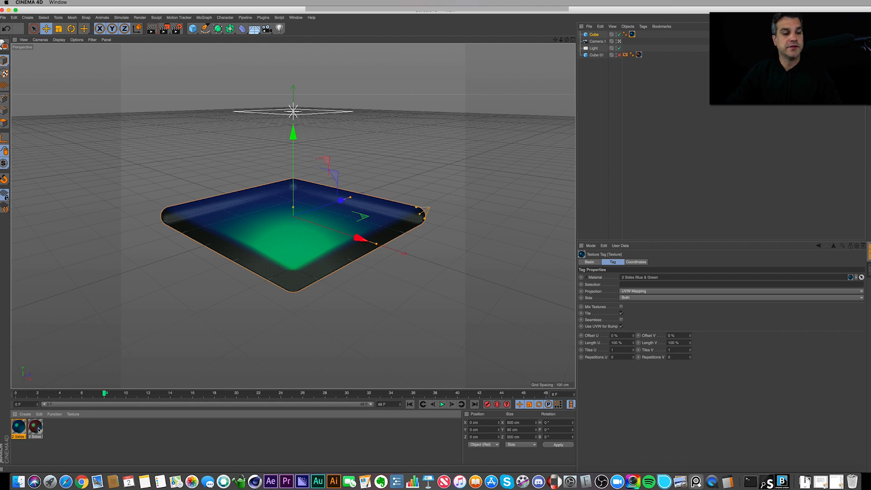
Open the blue-and-green material and inspect its Color, Transparency and Reflectance channels.
double_click(35, 428)
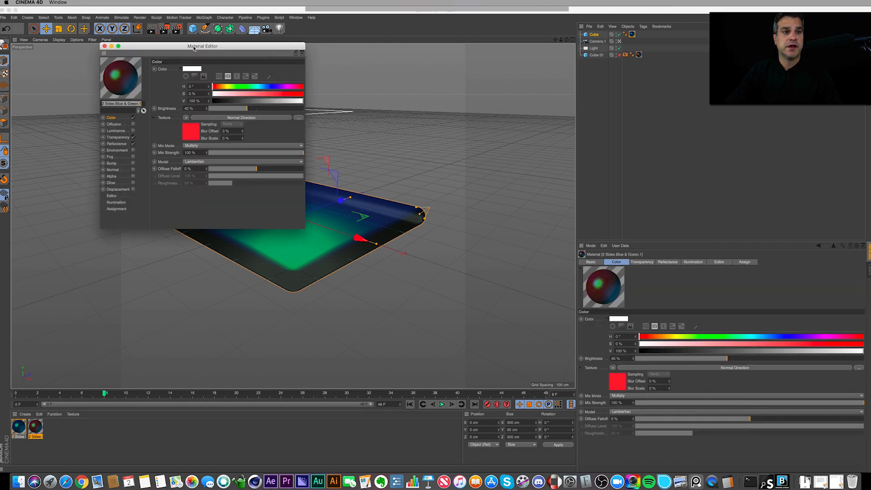
drag(201, 46, 512, 173)
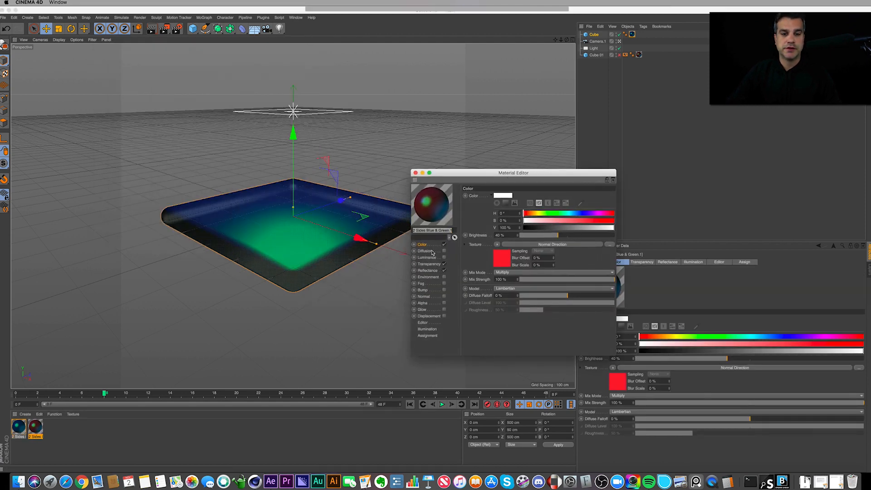
click(429, 264)
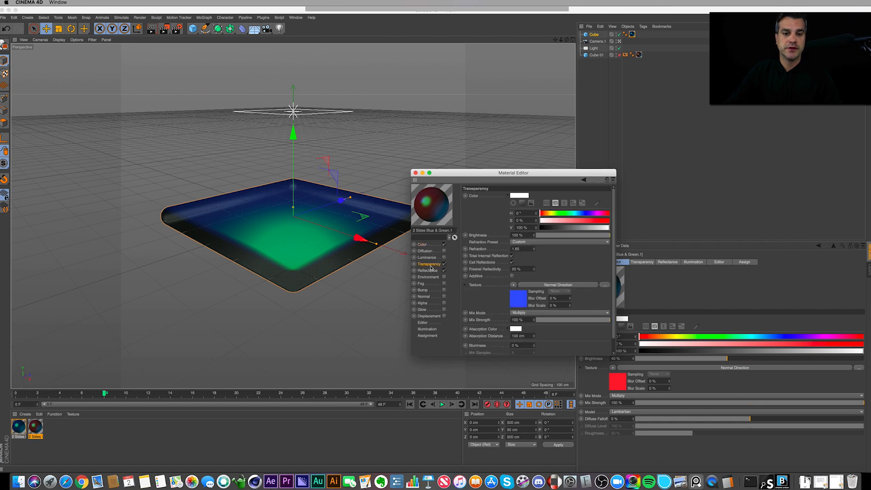
click(428, 270)
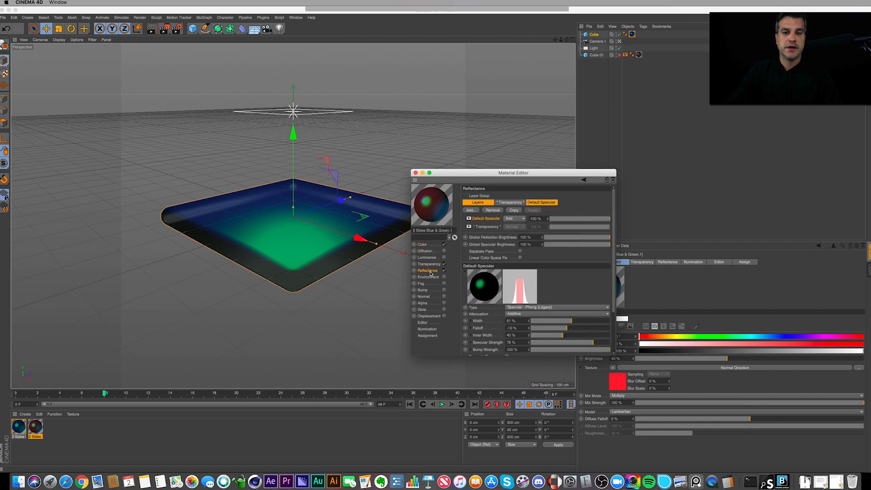
click(429, 264)
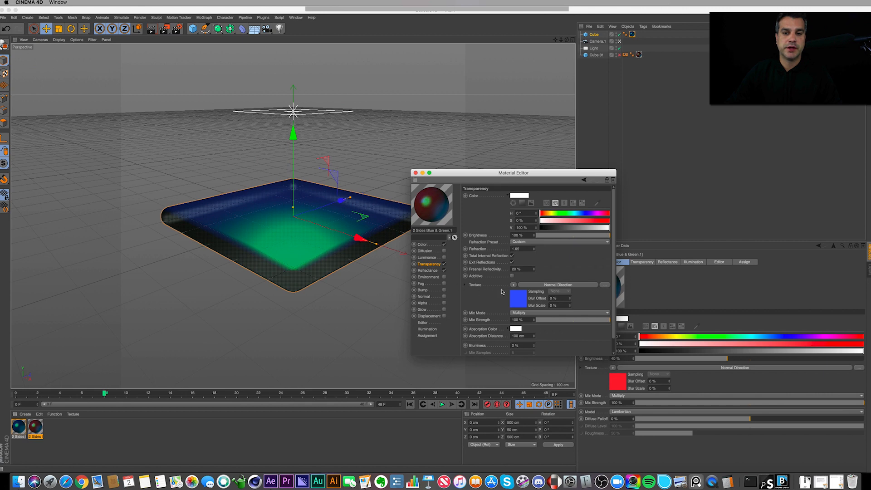
click(424, 244)
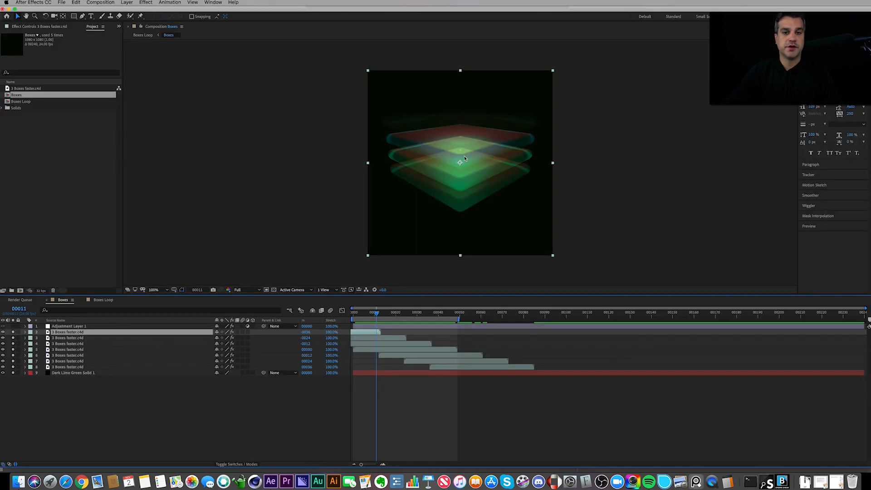
mouse_move(306, 466)
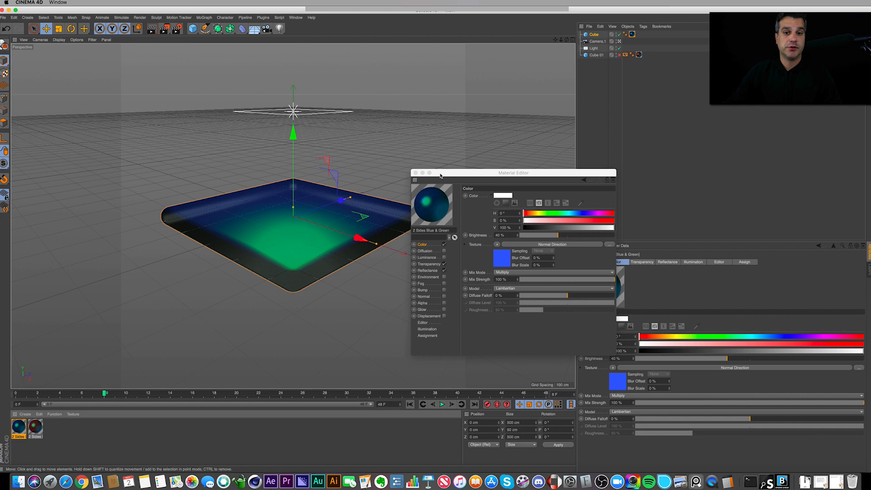
Render a viewport preview of the slab and select the scene light.
click(165, 28)
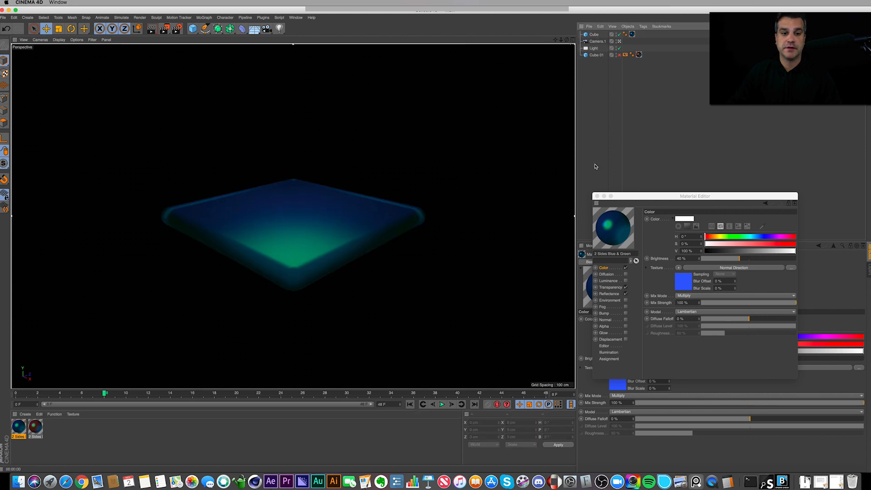
mouse_move(552, 175)
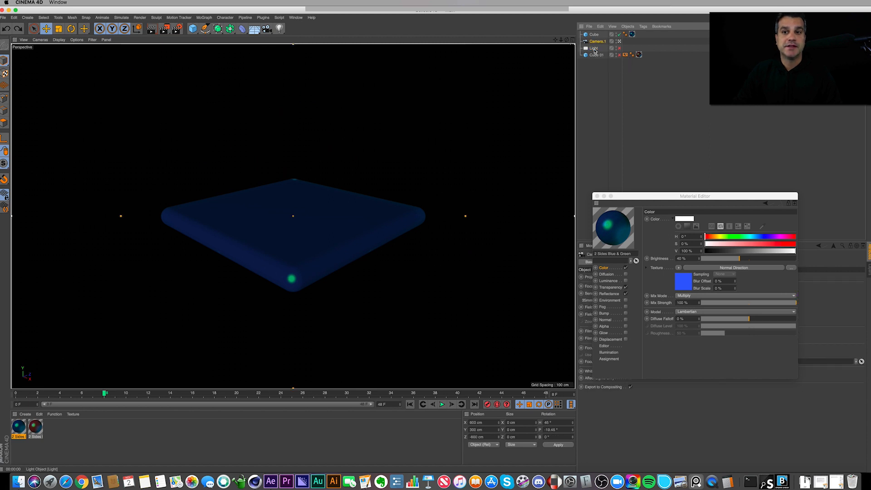
click(594, 49)
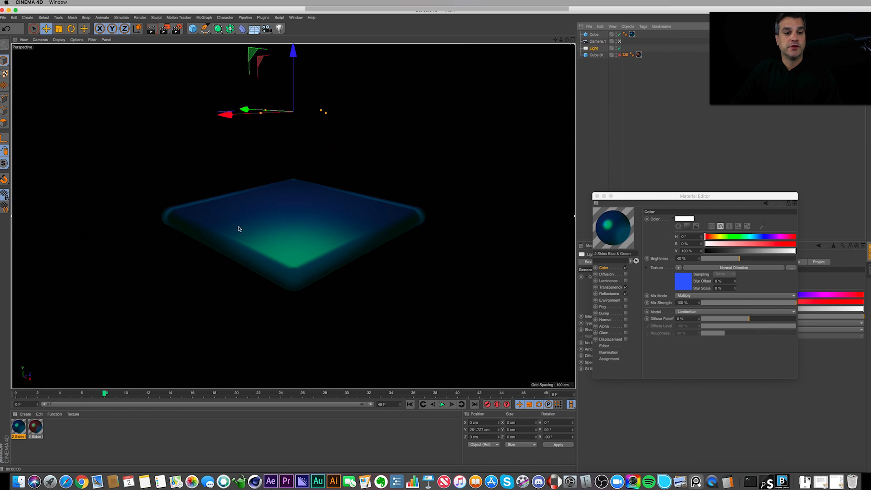
mouse_move(310, 285)
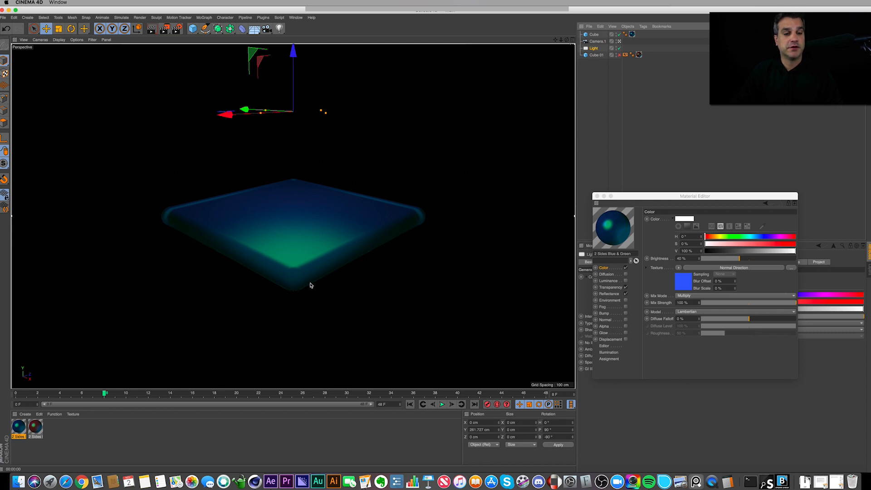
mouse_move(173, 225)
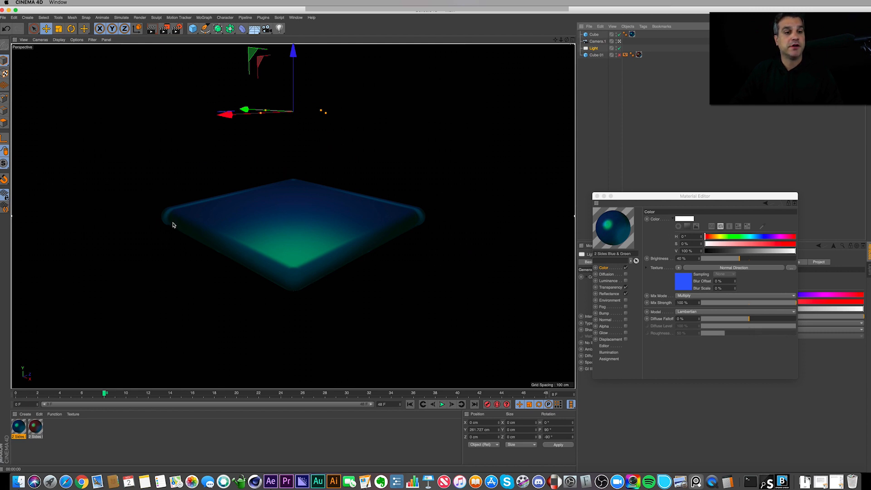
mouse_move(423, 223)
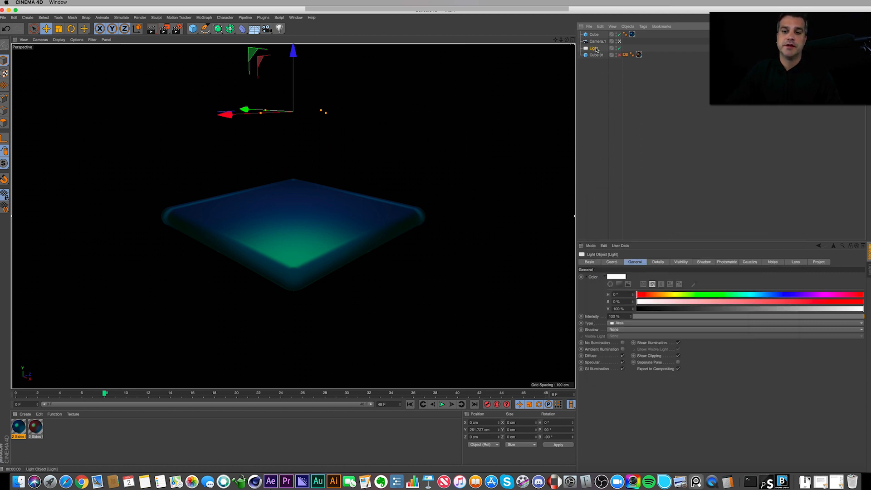
Switch off the existing light and add a new area light, Light.1.
click(618, 323)
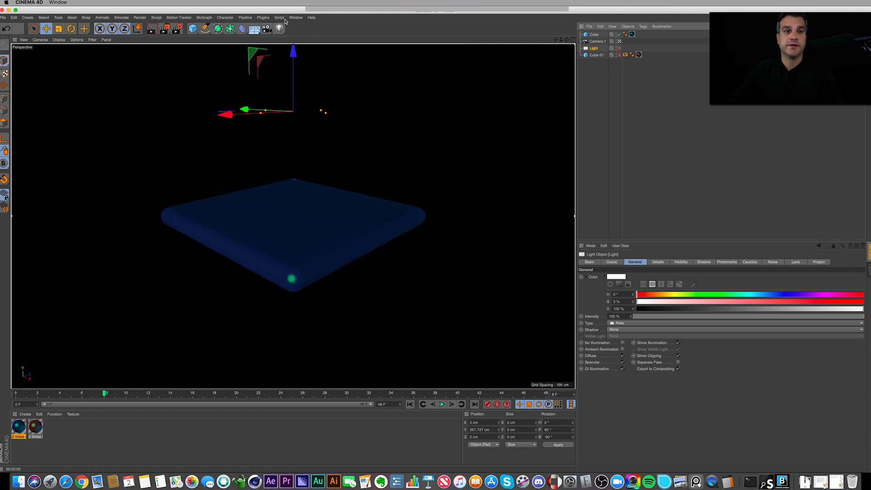
click(279, 28)
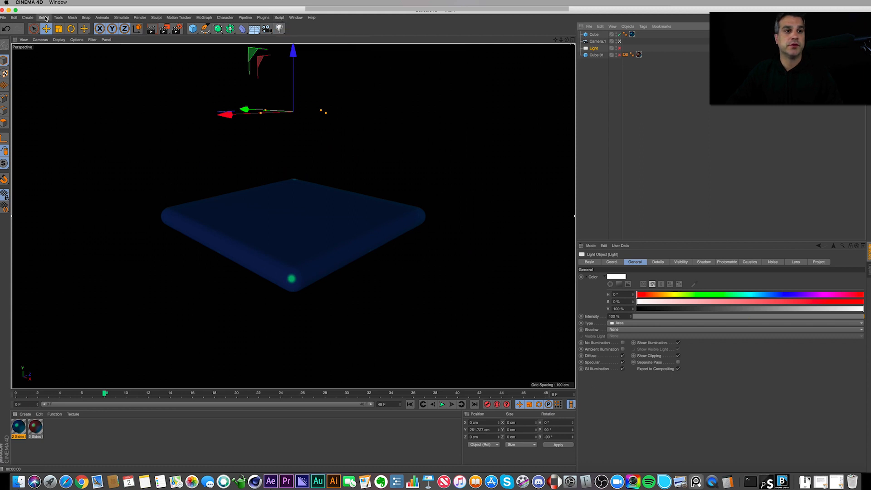
click(27, 17)
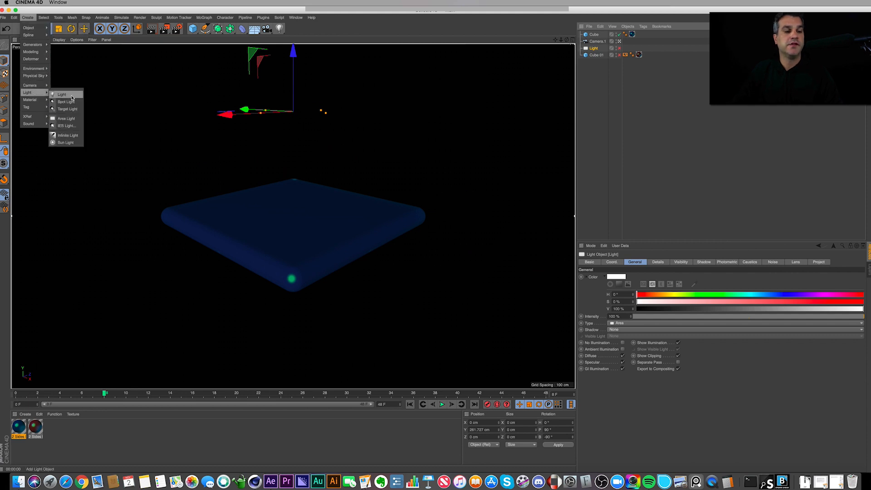
mouse_move(66, 126)
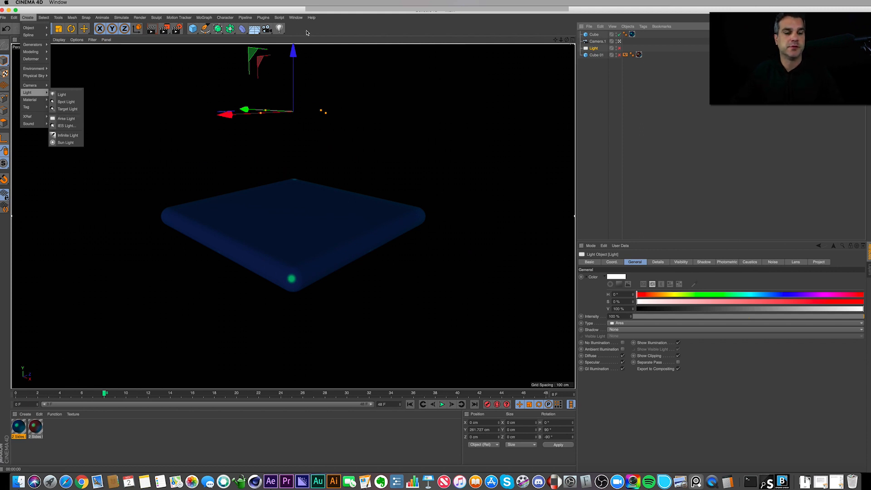
click(62, 94)
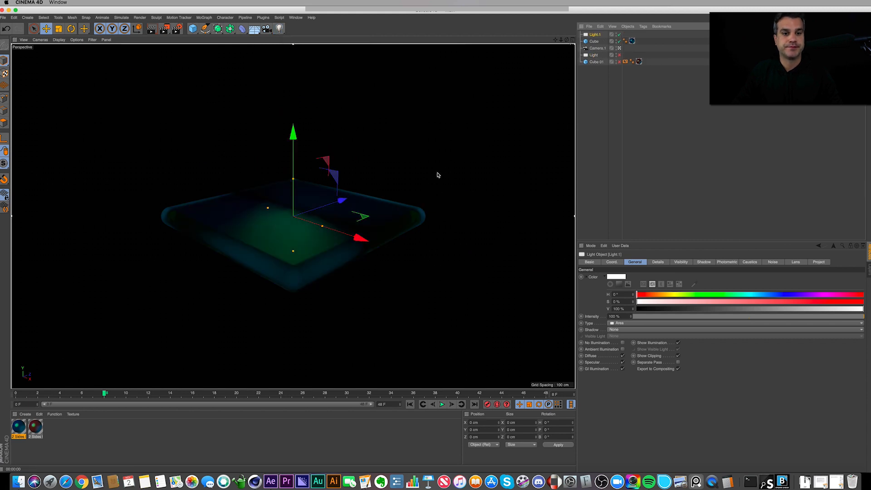
Drag Light.1 upward on Y above the slab.
drag(292, 178, 293, 109)
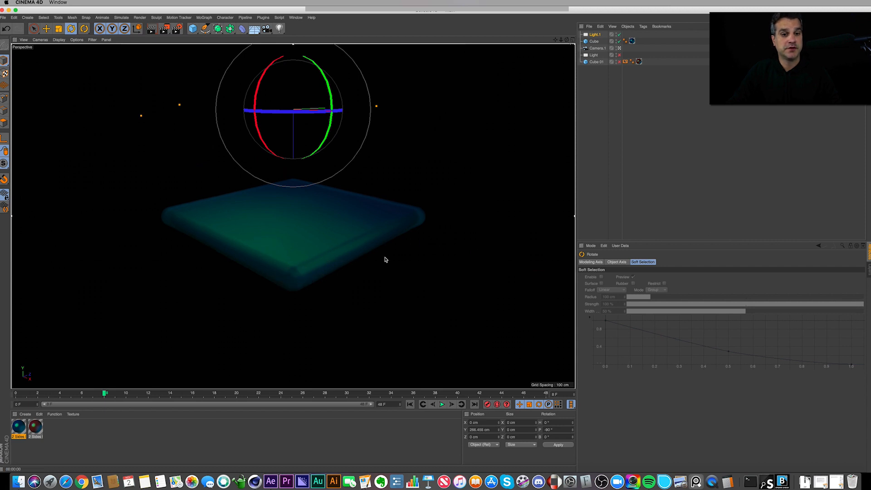
mouse_move(191, 245)
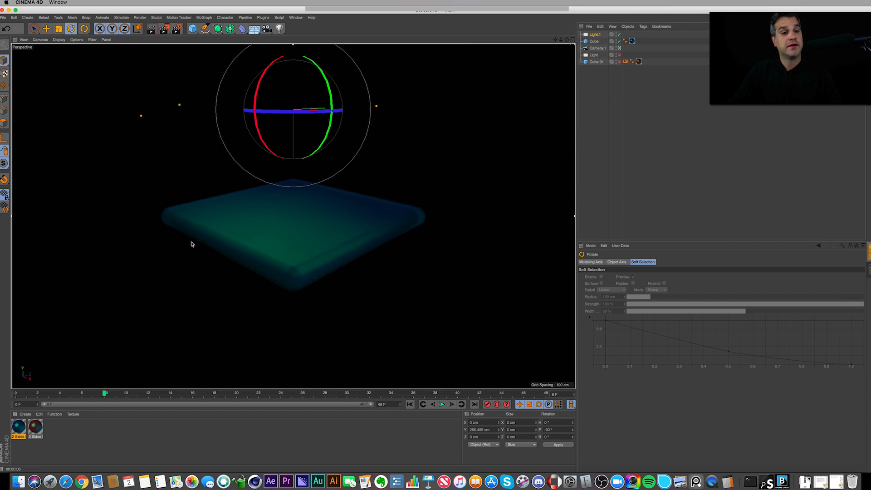
mouse_move(287, 186)
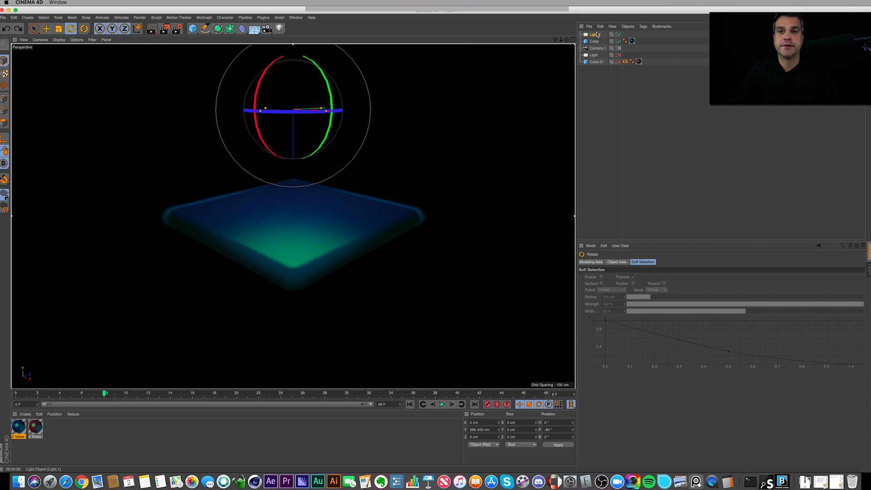
Keyframe the Cube's P.Y rising to 234 cm and preview the playback.
click(595, 34)
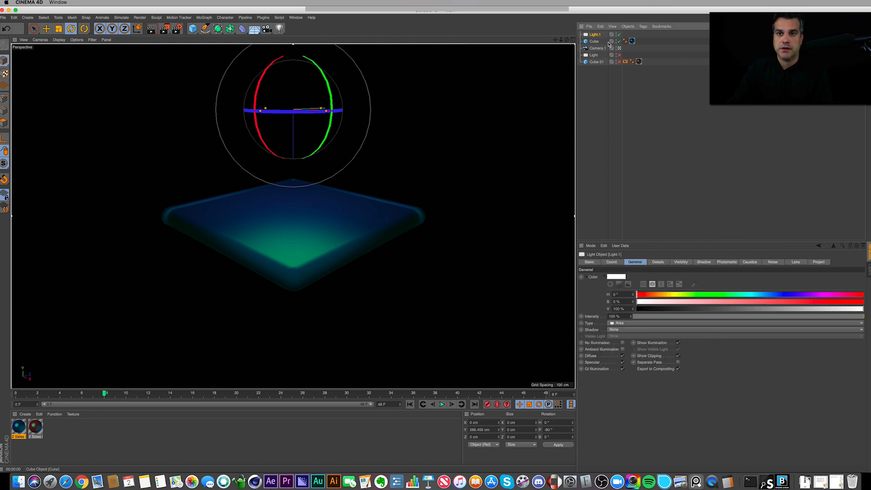
mouse_move(606, 61)
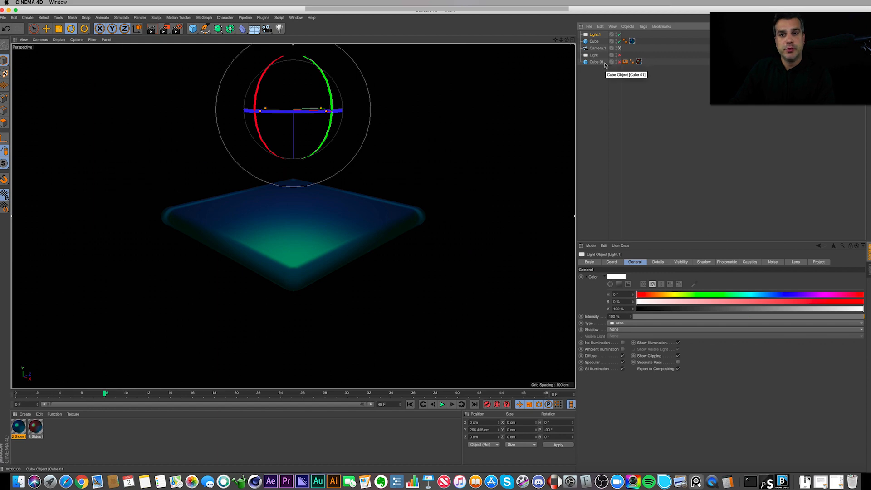
click(594, 41)
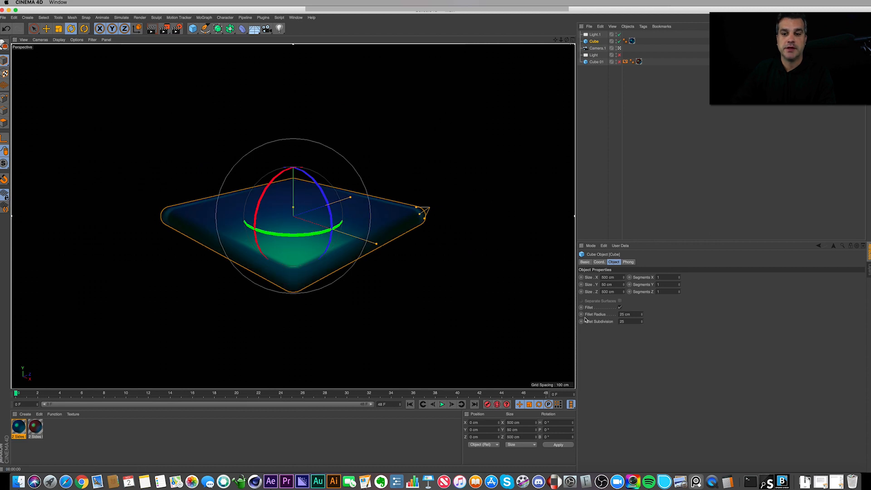
click(599, 262)
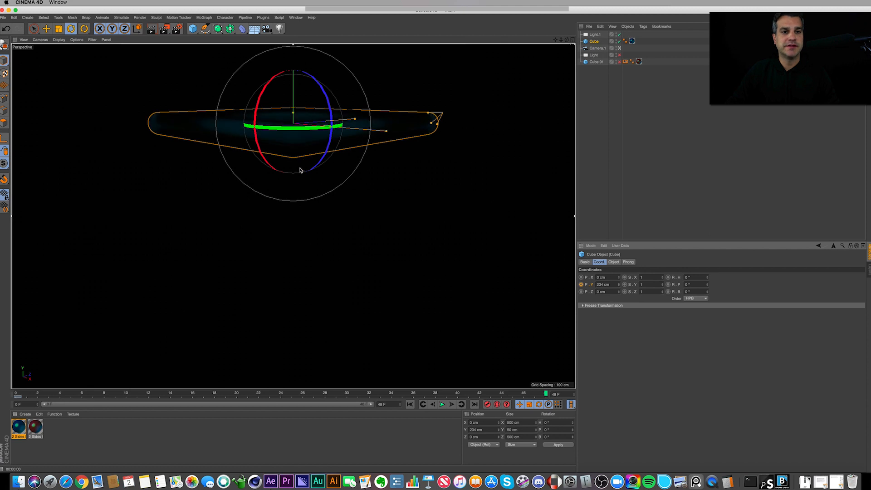
mouse_move(336, 142)
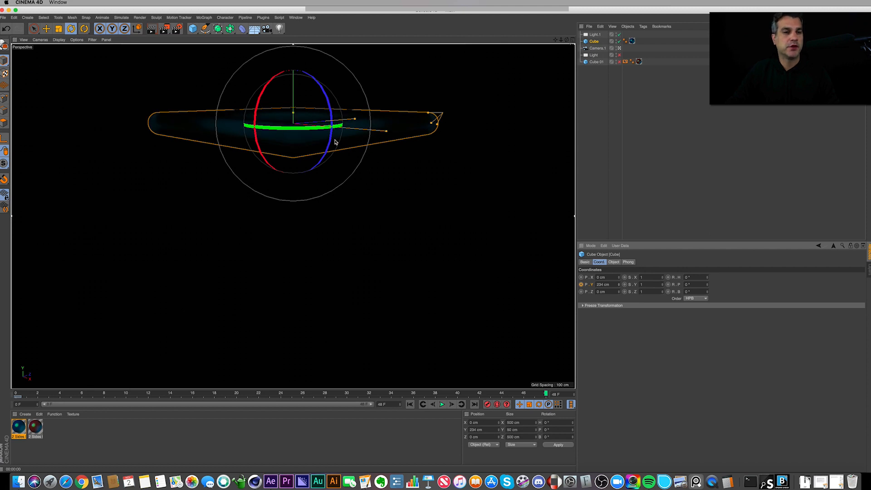
mouse_move(398, 180)
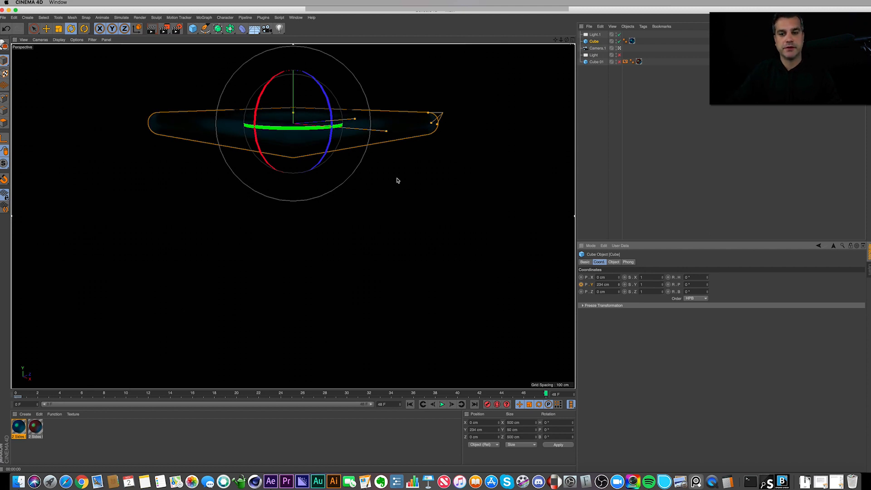
mouse_move(425, 428)
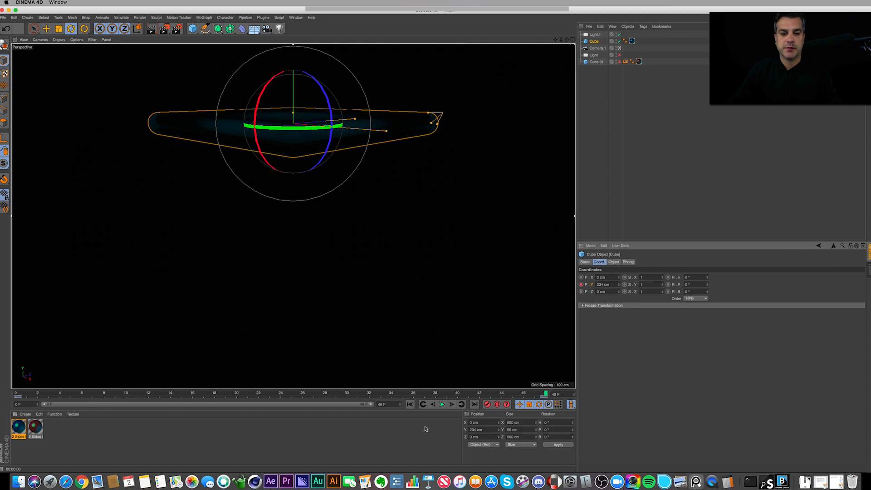
click(441, 404)
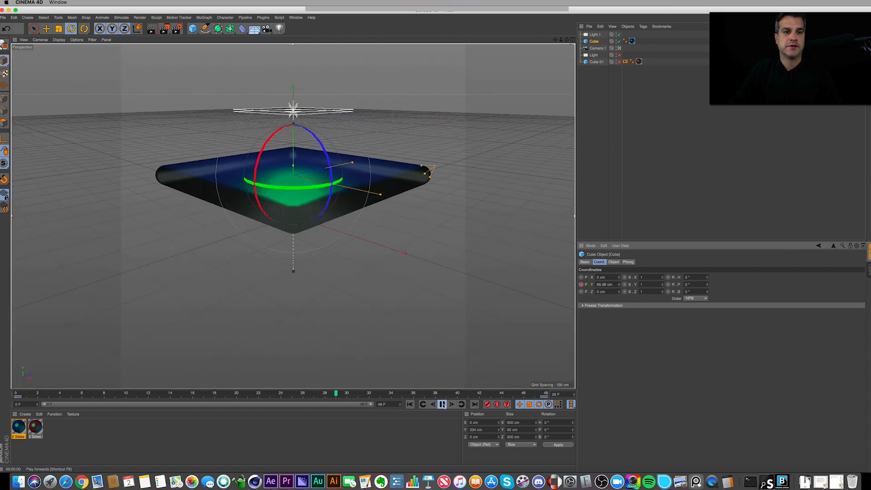
click(442, 404)
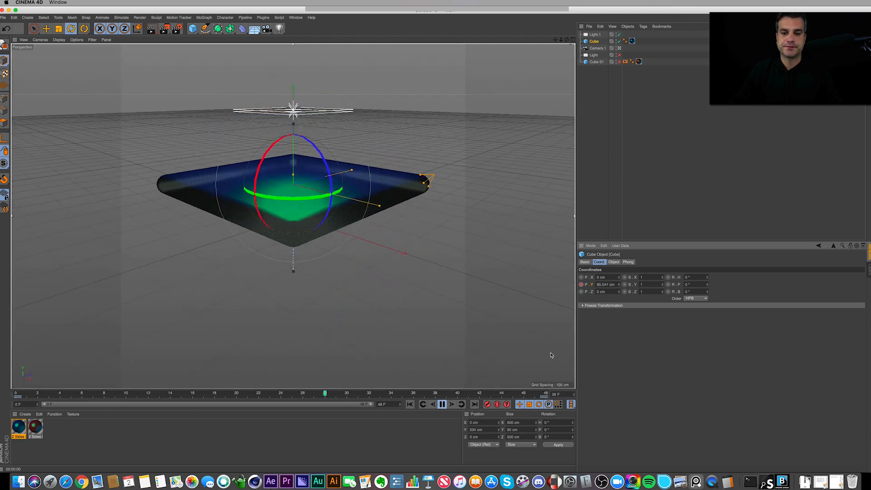
click(443, 404)
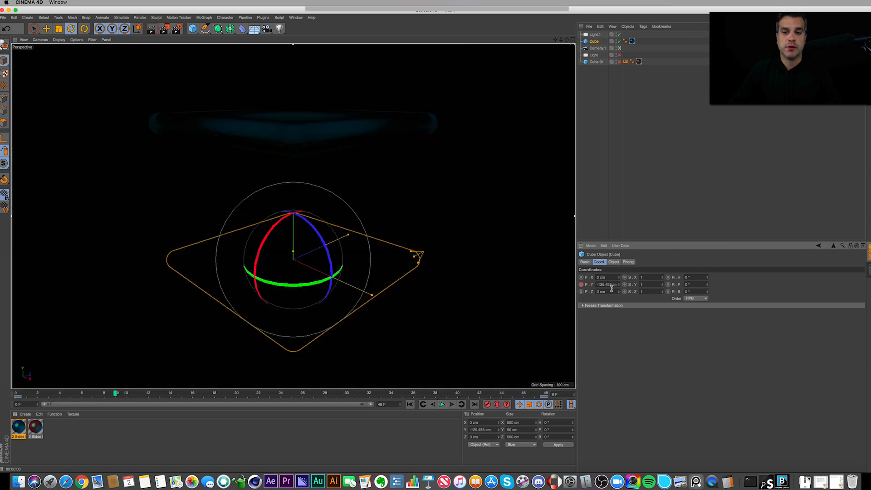
Show the Cube's P.Y F-curve, make its keys linear, and play the animation.
right_click(606, 284)
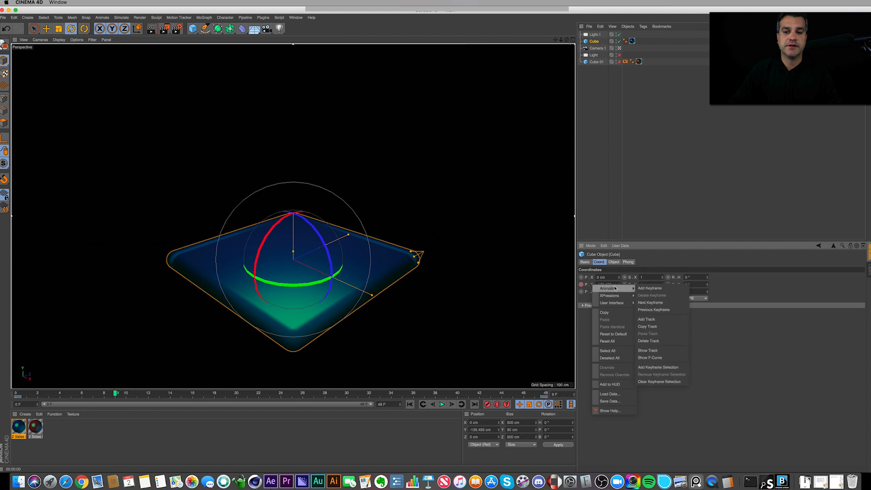
mouse_move(662, 357)
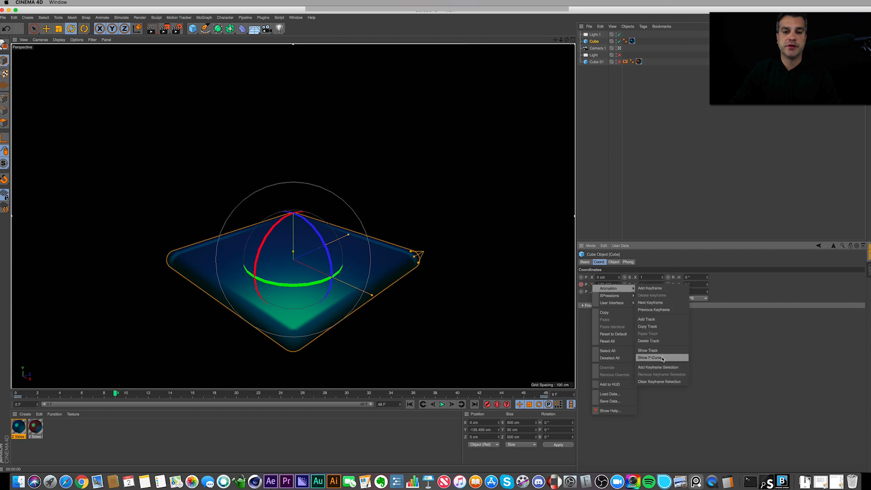
click(649, 357)
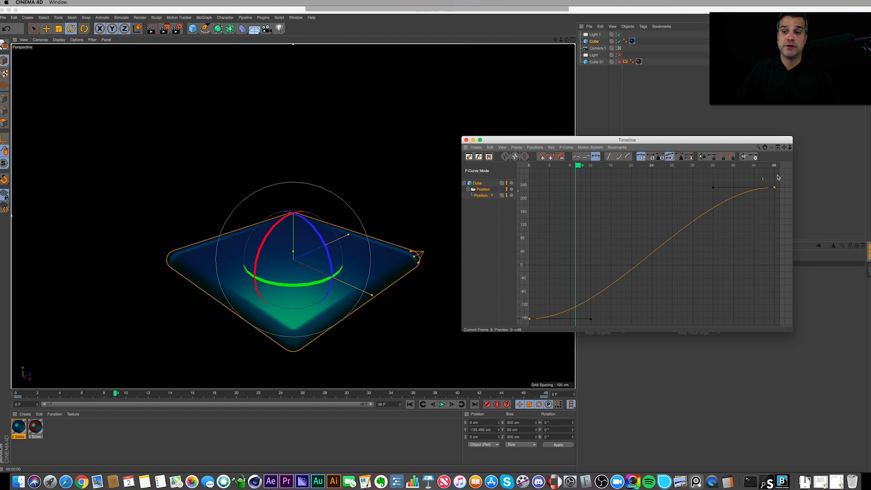
mouse_move(577, 156)
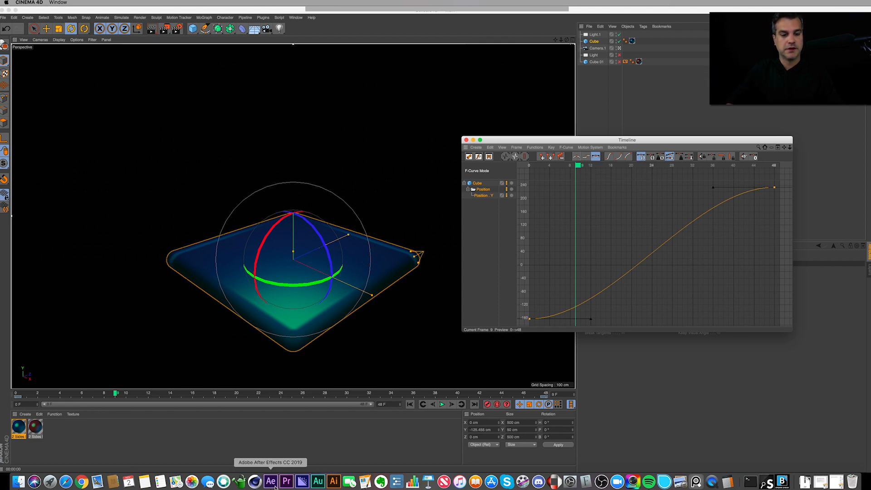
click(270, 480)
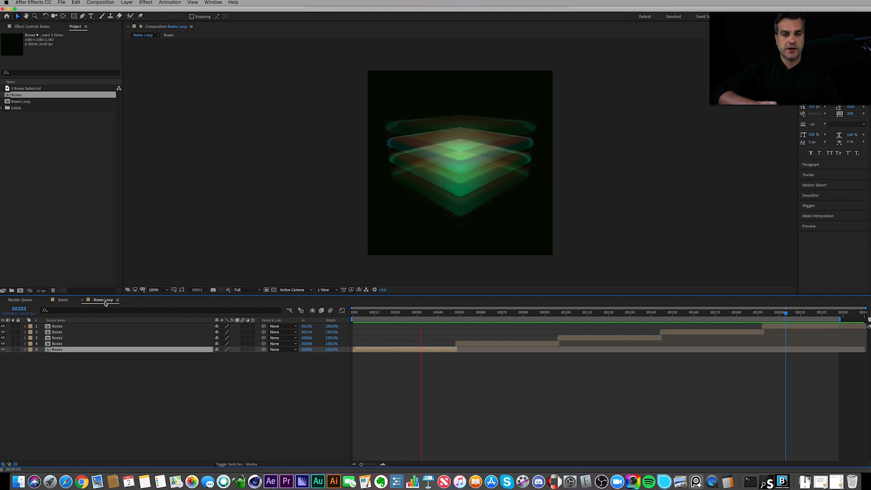
click(523, 312)
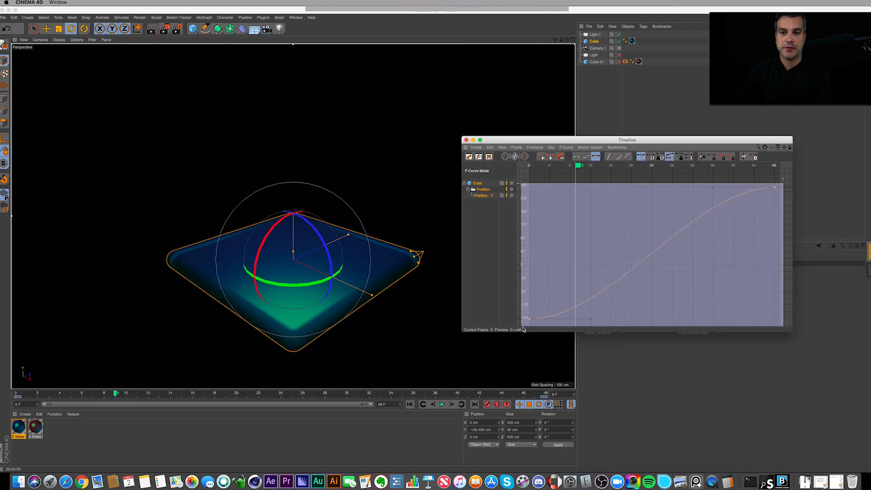
mouse_move(576, 156)
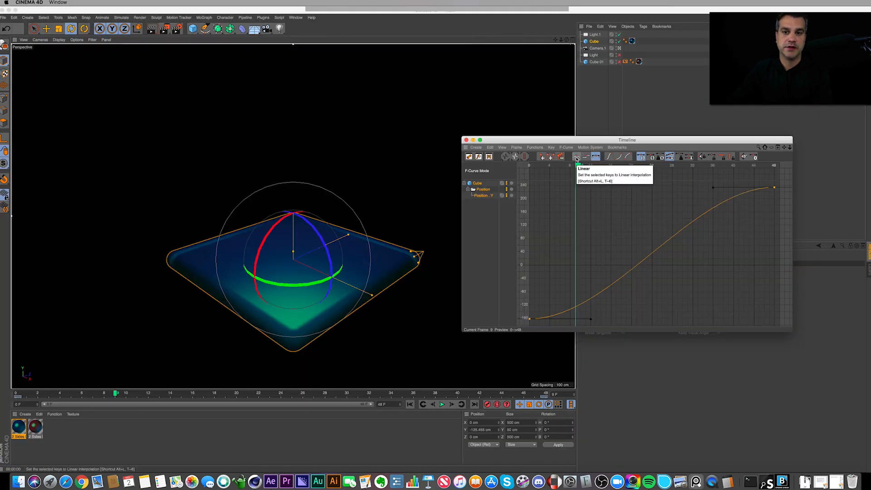
click(577, 157)
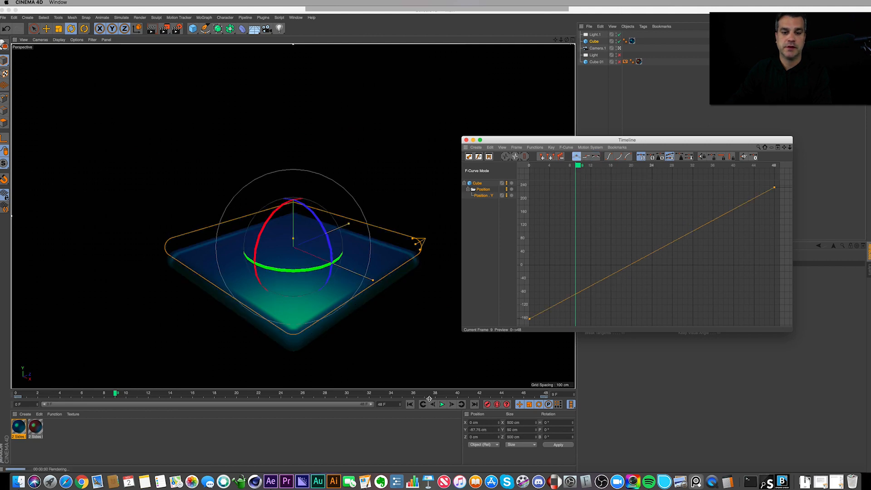
click(442, 404)
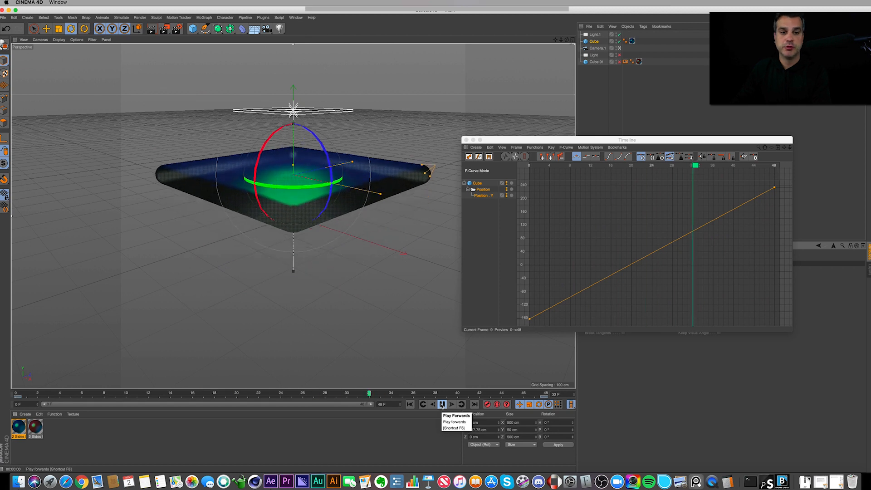
click(442, 404)
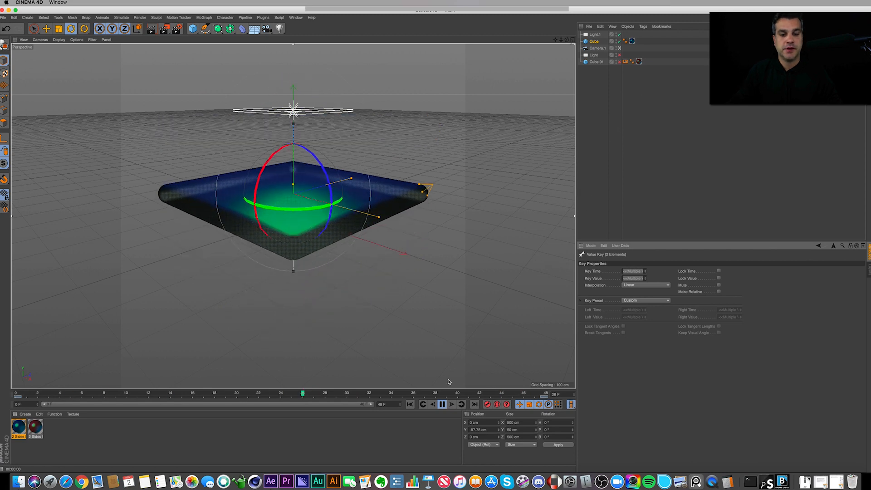
Add a Display tag to the Cube from the standard Cinema 4D tag list.
click(625, 61)
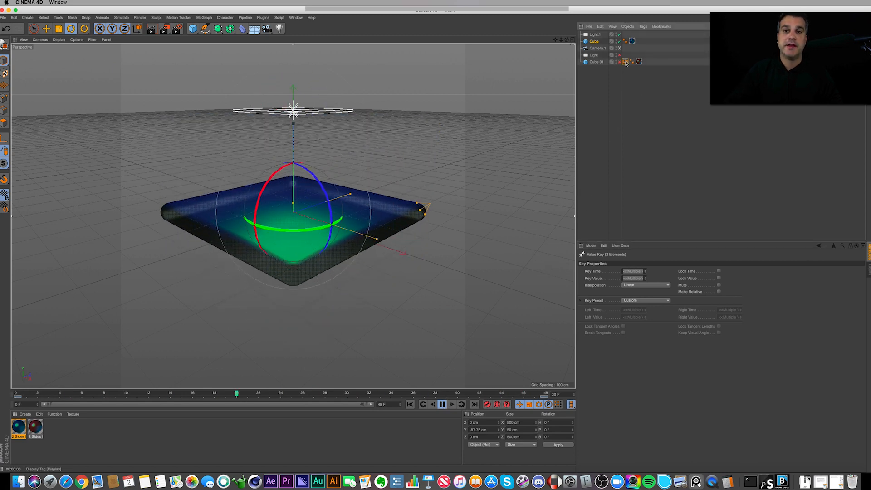
click(643, 26)
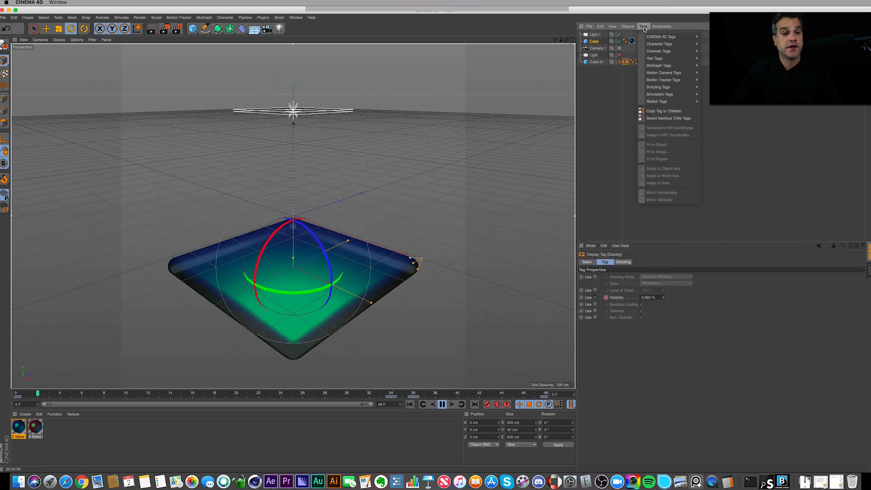
click(661, 36)
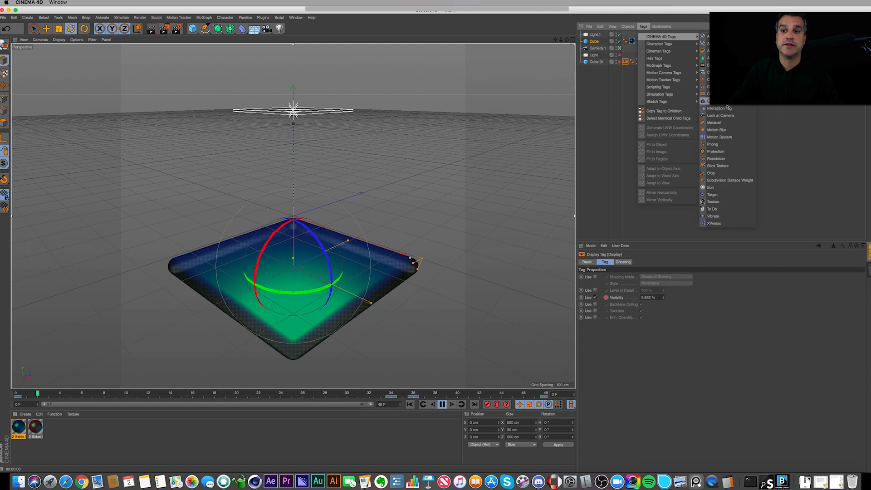
click(628, 26)
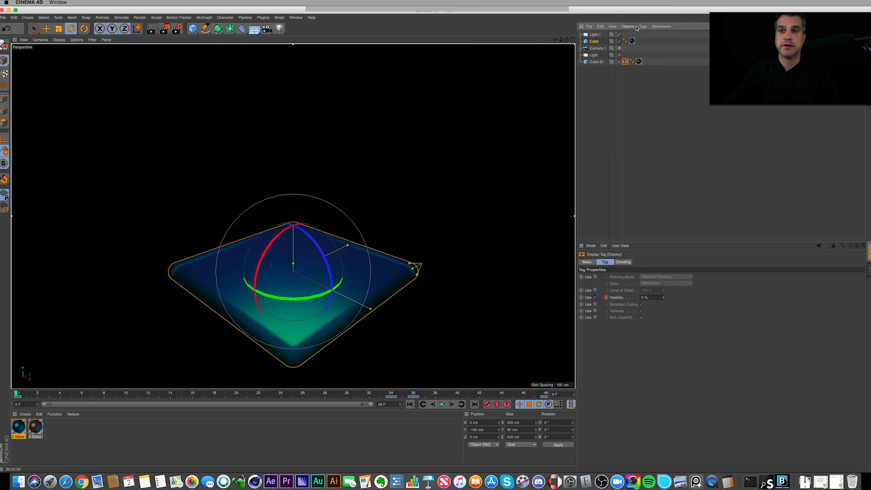
Enable Use Visibility on the Cube's Display tag, keyframe Visibility, and scrub to check the fade.
click(643, 27)
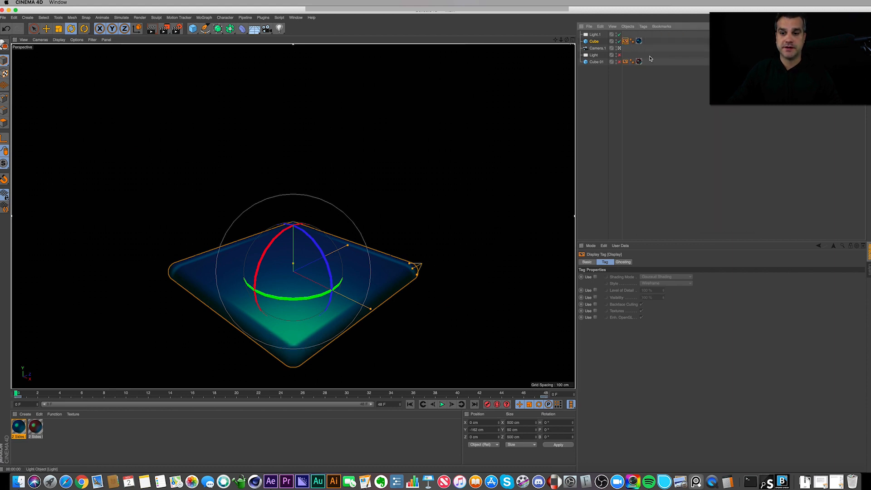
mouse_move(597, 297)
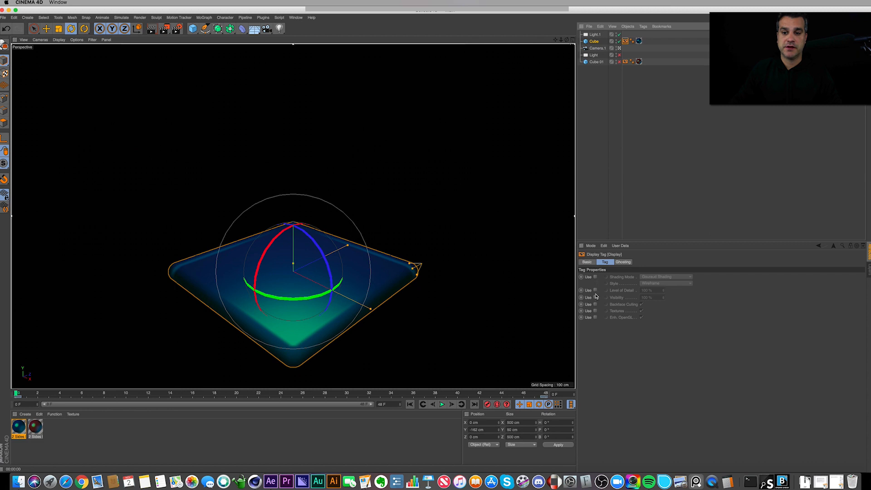
click(606, 297)
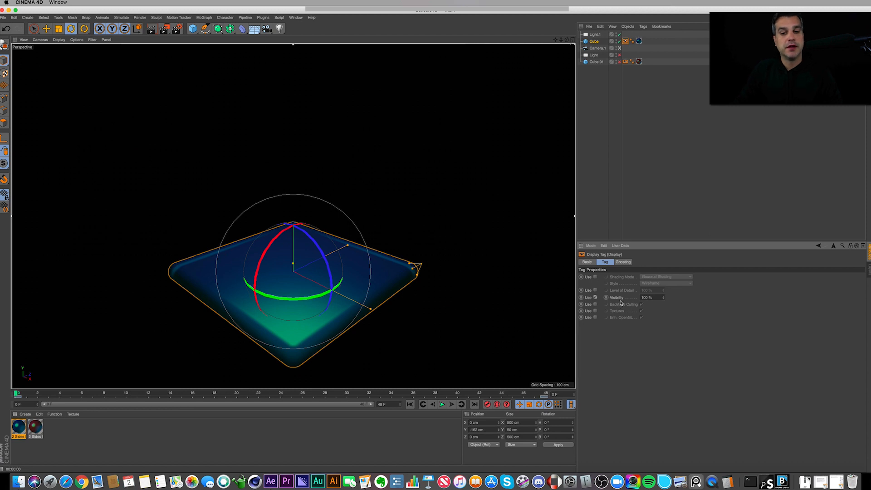
mouse_move(648, 306)
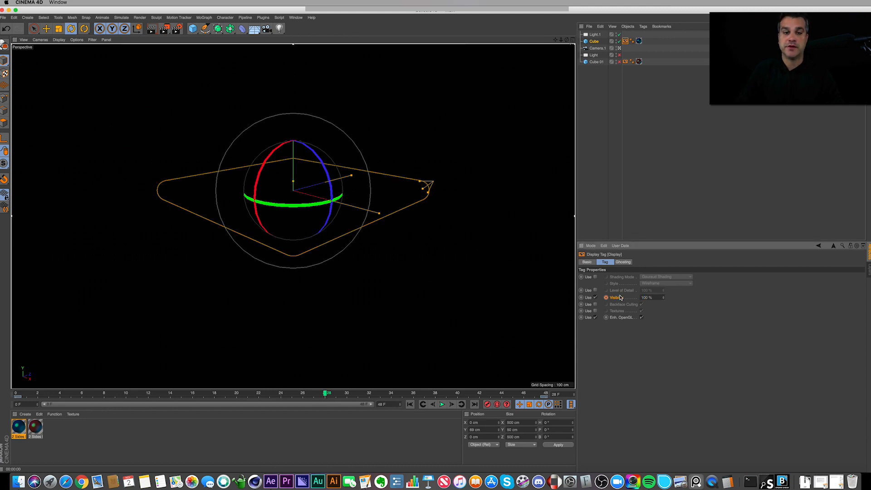
click(596, 297)
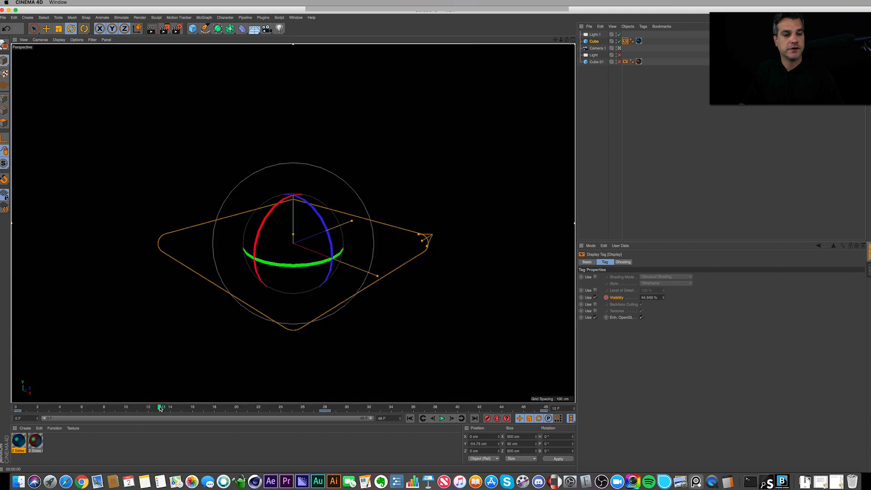
drag(161, 407, 316, 407)
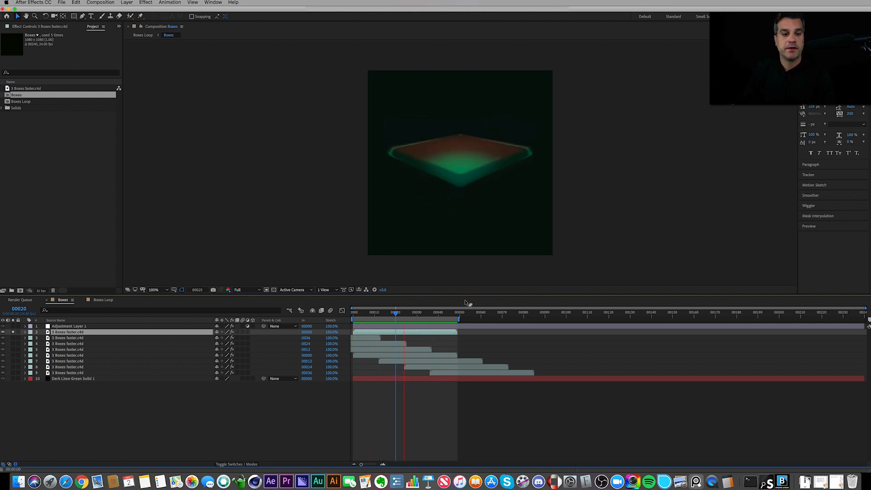
Set the three Boxes faster.c4d layers' blending mode to Add in the Boxes comp.
click(241, 464)
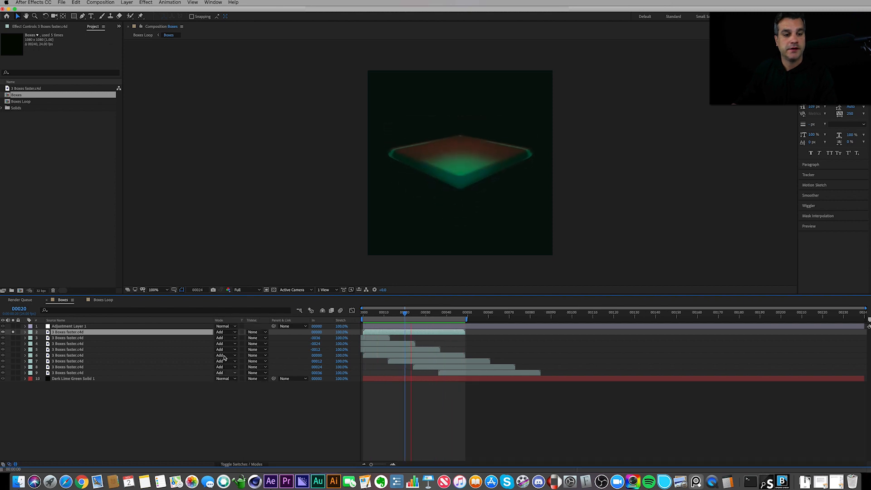
click(226, 332)
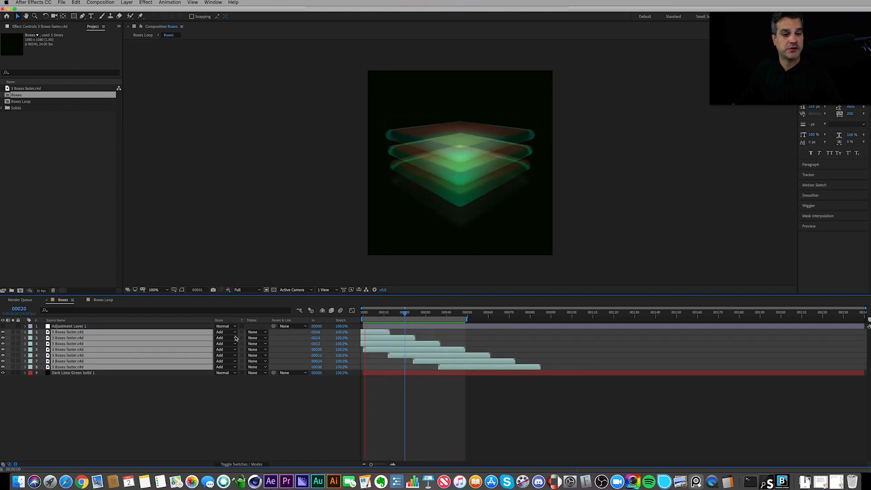
click(226, 332)
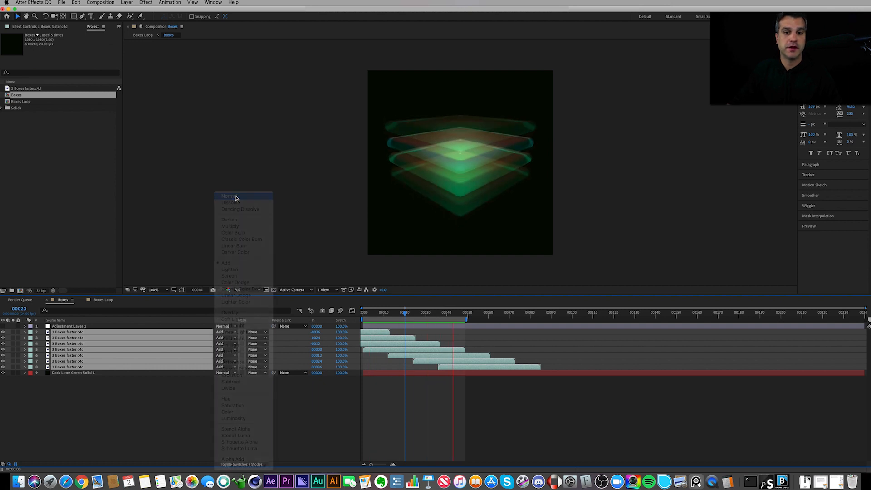
click(228, 196)
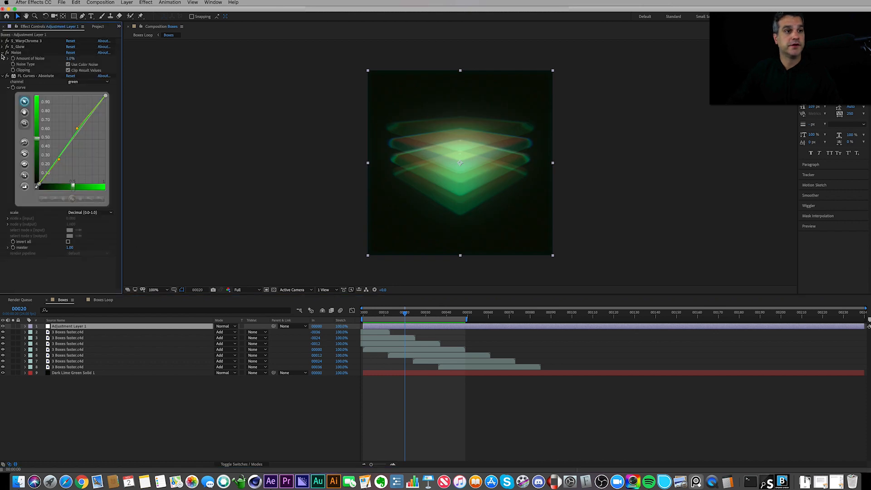
click(3, 52)
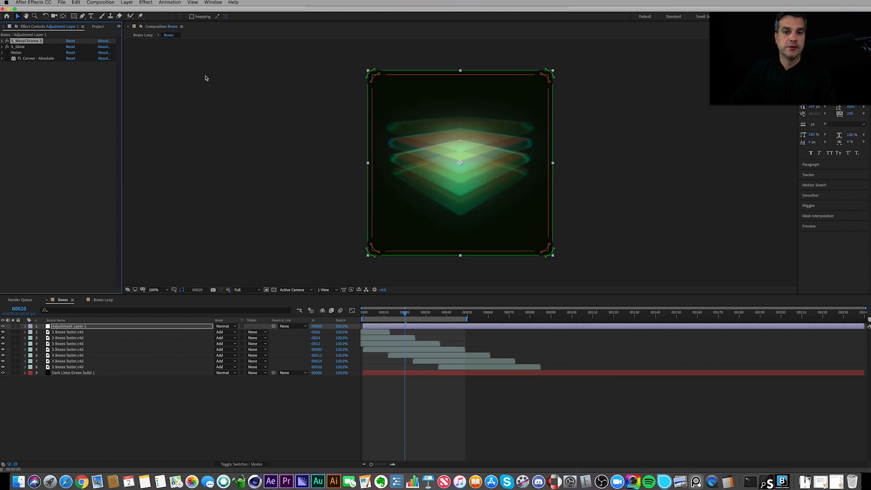
mouse_move(66, 68)
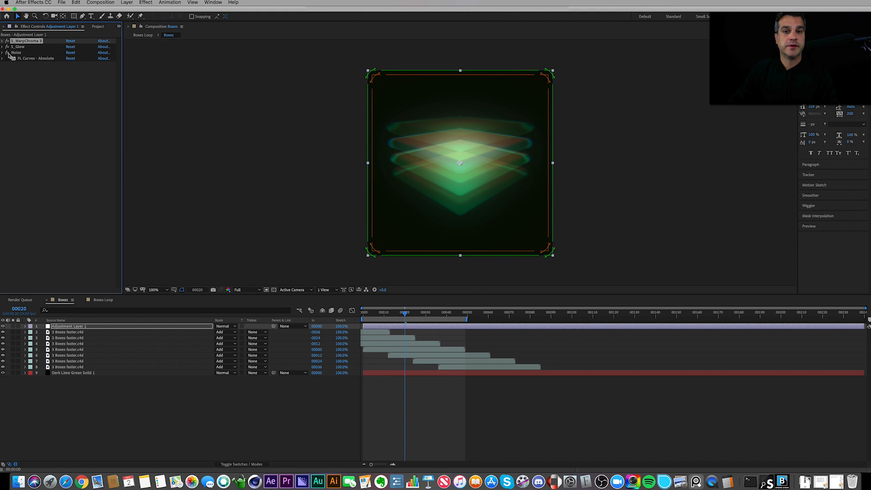
click(7, 53)
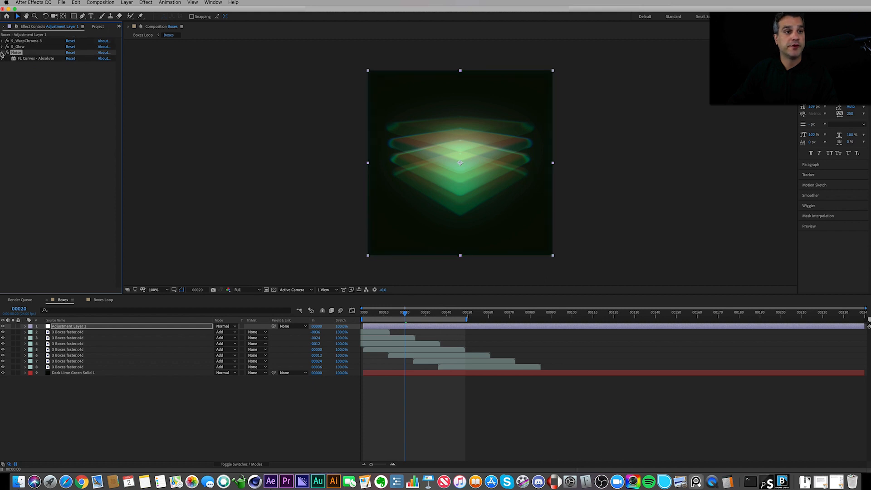
click(5, 52)
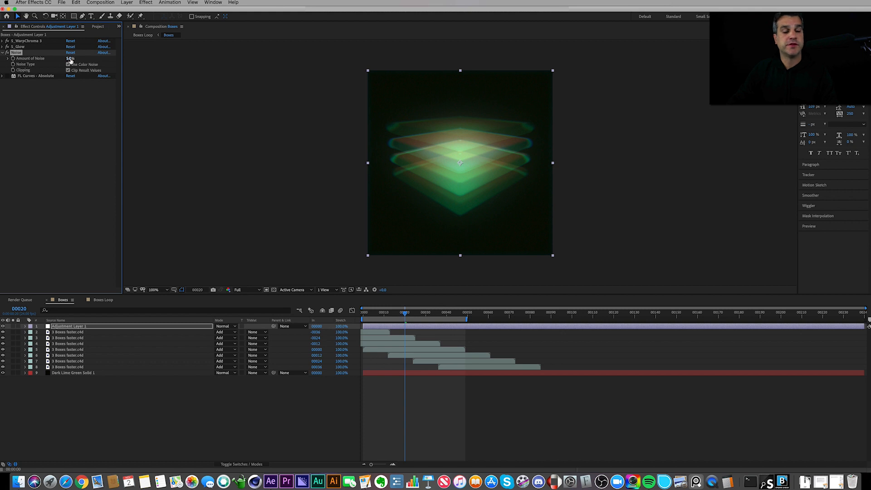
text(5.0)
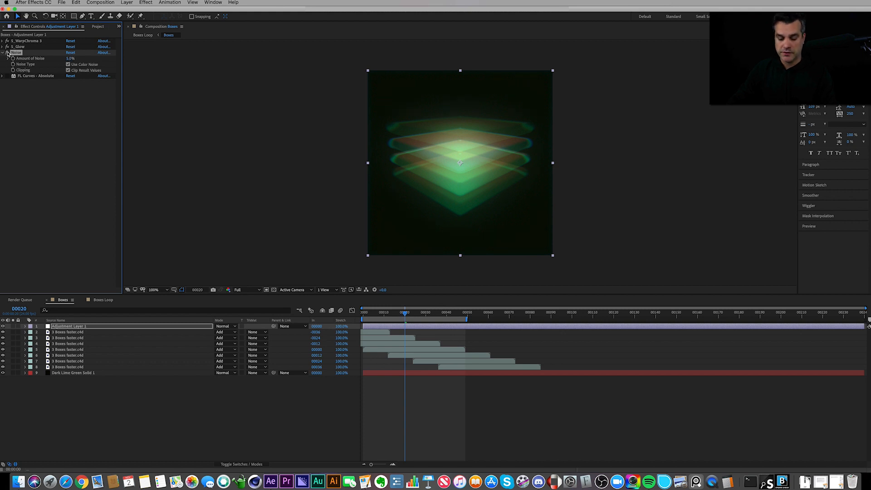
click(154, 290)
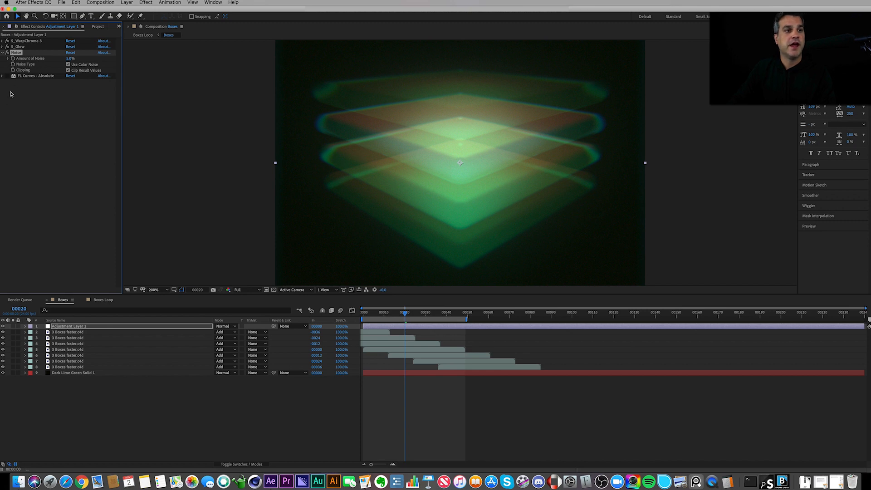
click(4, 52)
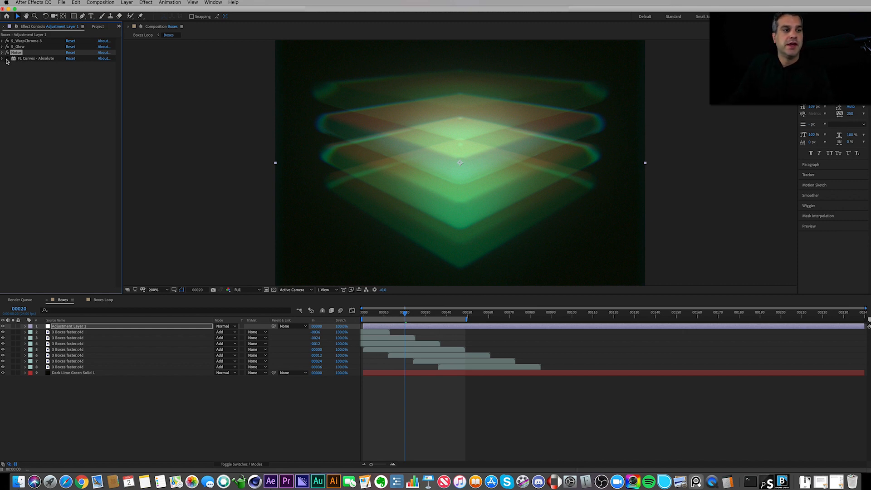
click(3, 59)
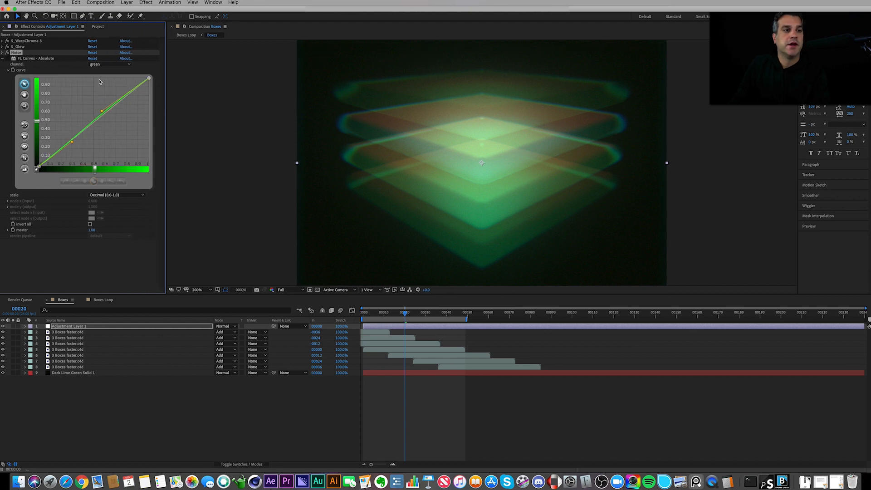
mouse_move(43, 62)
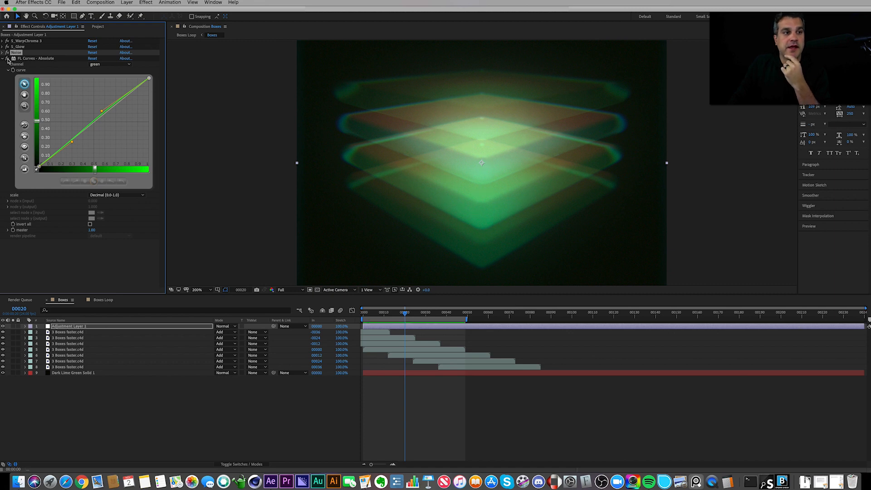
mouse_move(436, 148)
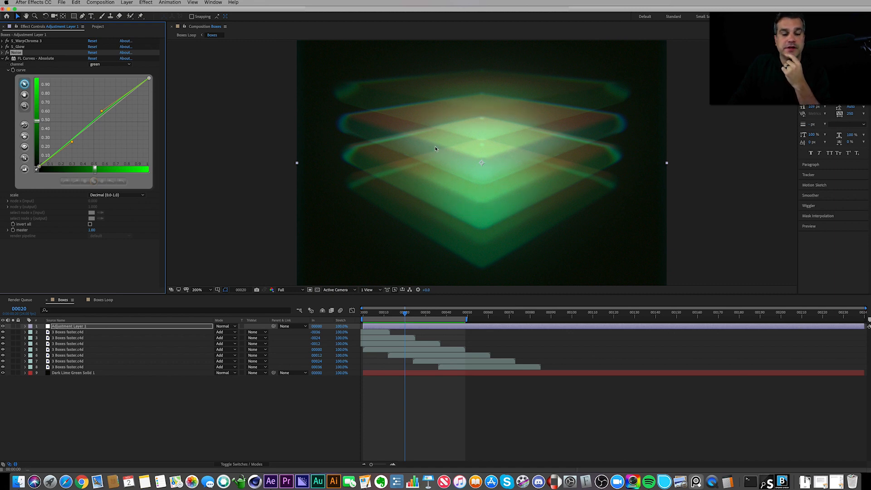
mouse_move(508, 170)
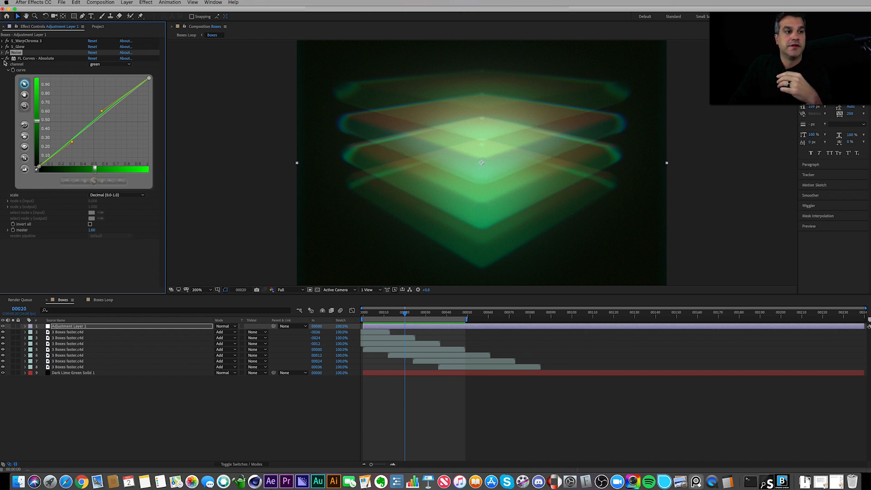
click(4, 58)
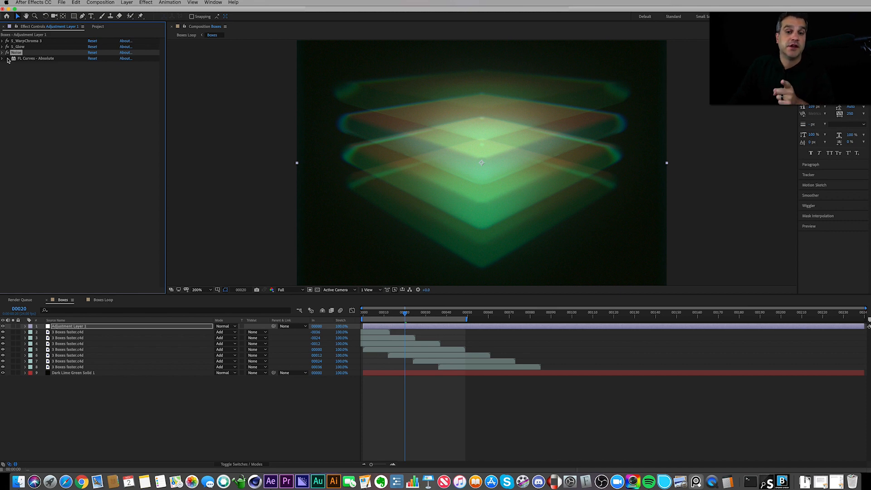
mouse_move(354, 263)
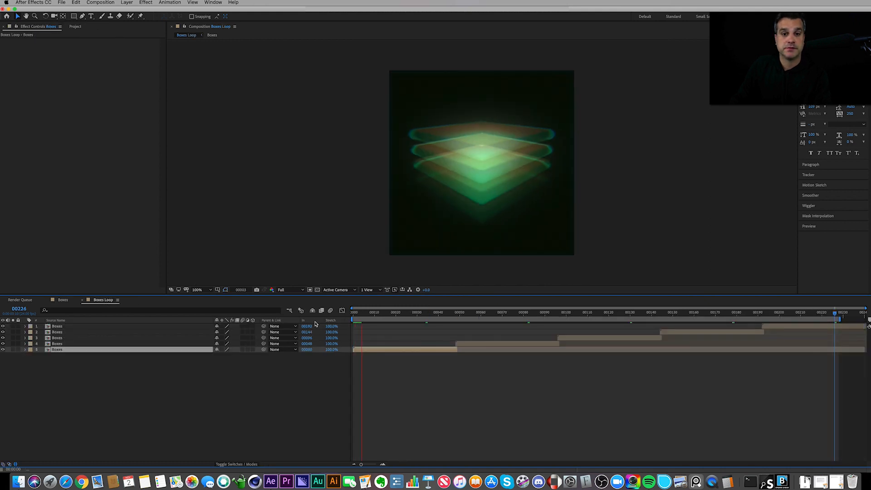
click(63, 299)
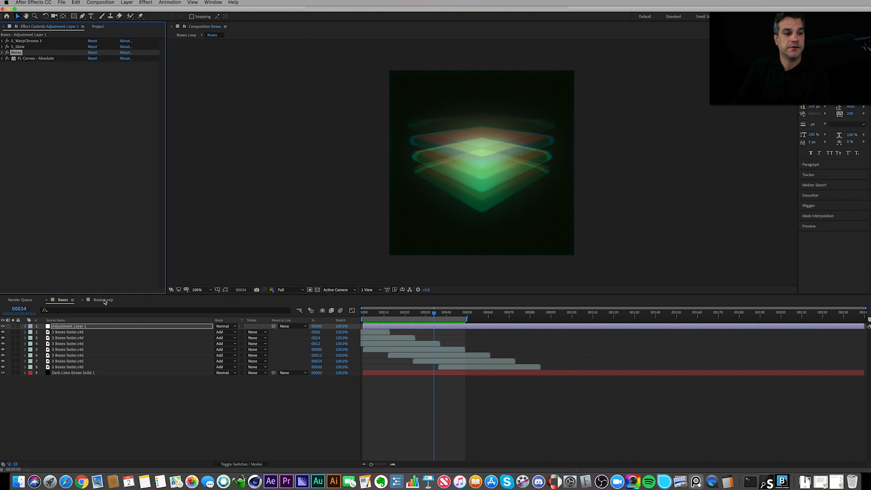
click(103, 300)
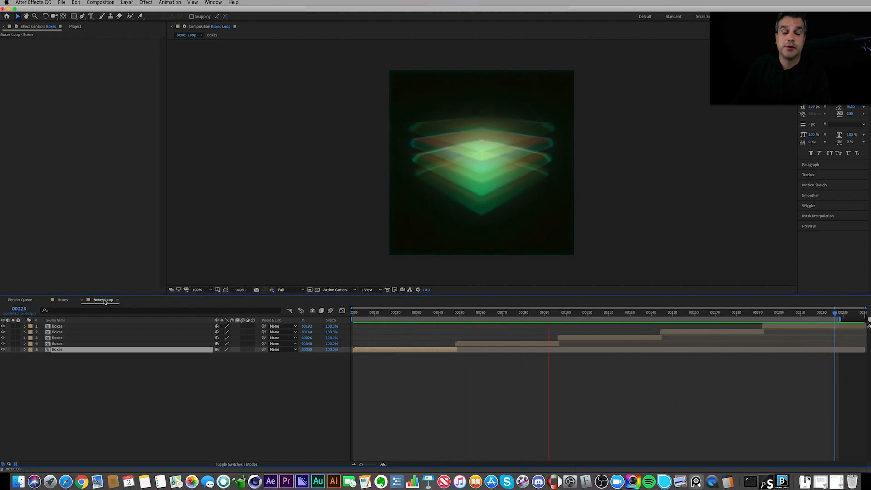
click(652, 312)
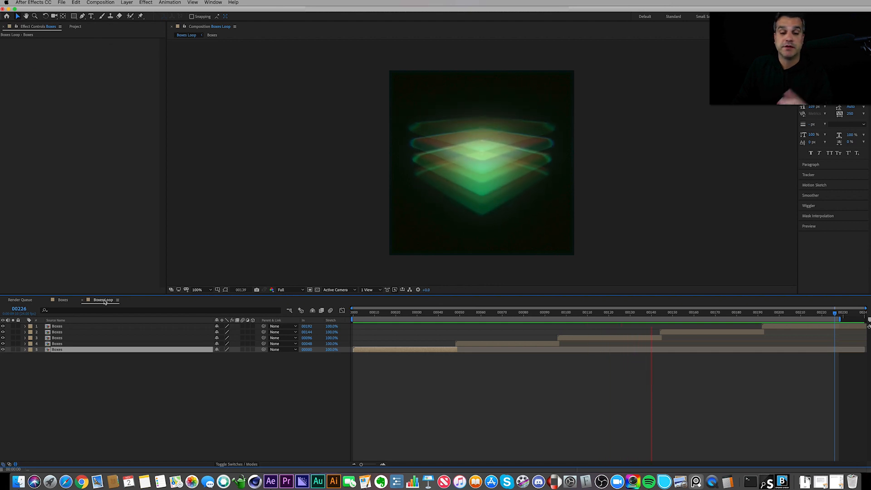